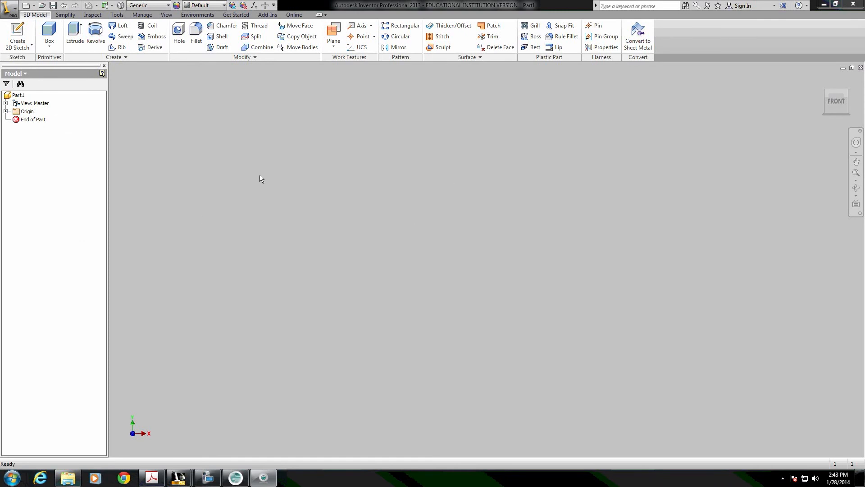
Create a new 2D sketch on the XY origin plane of the blank part
{"action": "left_click", "coordinate": [18, 34]}
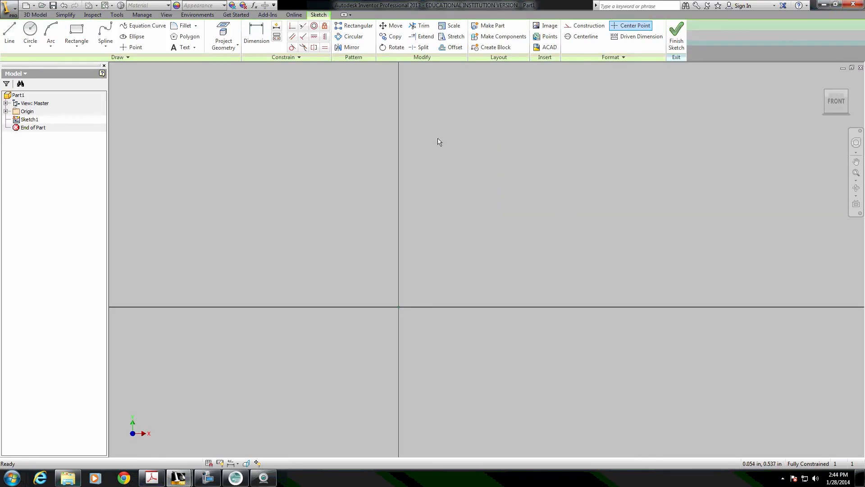
{"action": "mouse_move", "coordinate": [522, 291]}
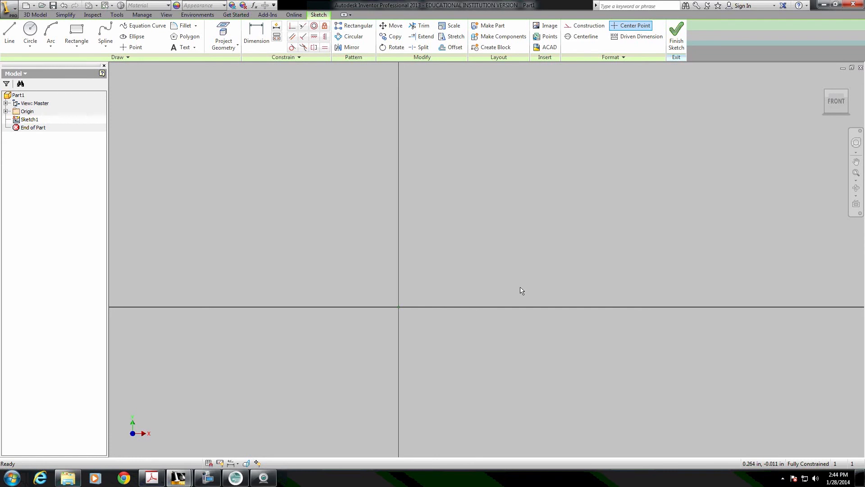
{"action": "mouse_move", "coordinate": [246, 316]}
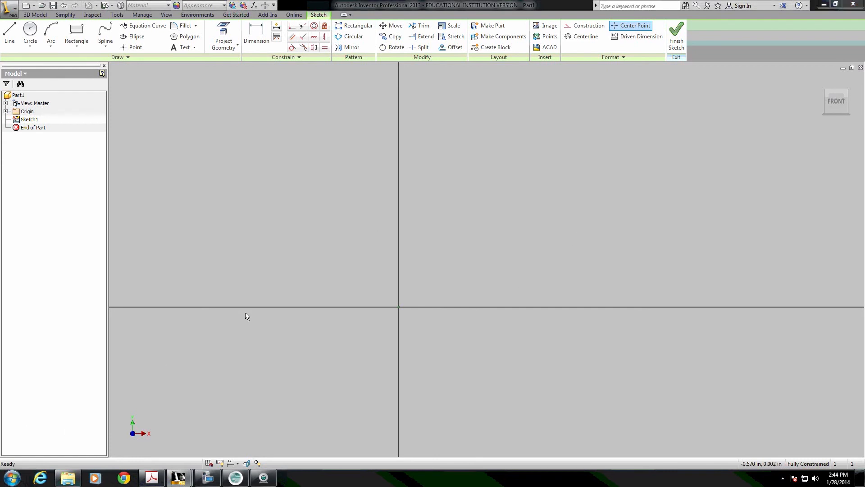
Draw a .550 horizontal construction centerline along the X axis from the origin
{"action": "left_click", "coordinate": [9, 34]}
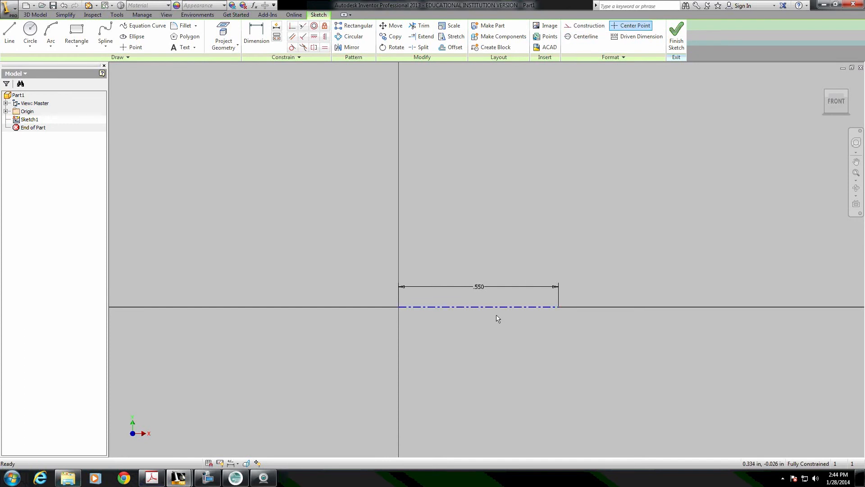
{"action": "mouse_move", "coordinate": [472, 329]}
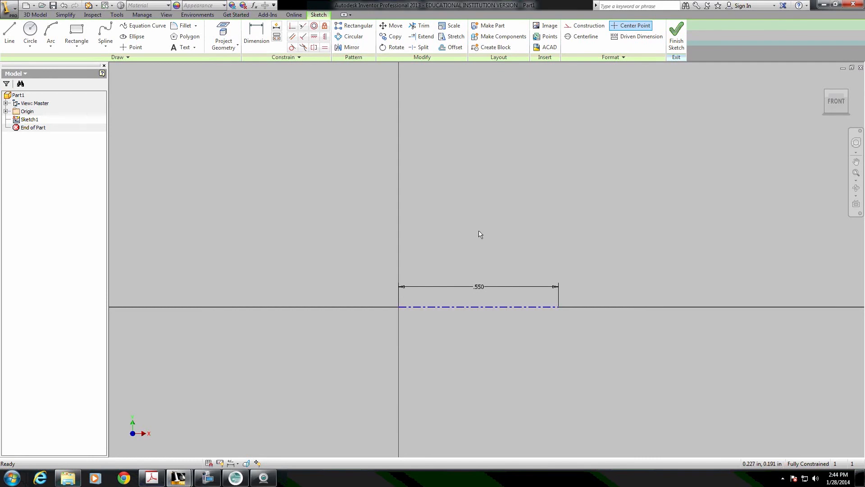
{"action": "mouse_move", "coordinate": [520, 269]}
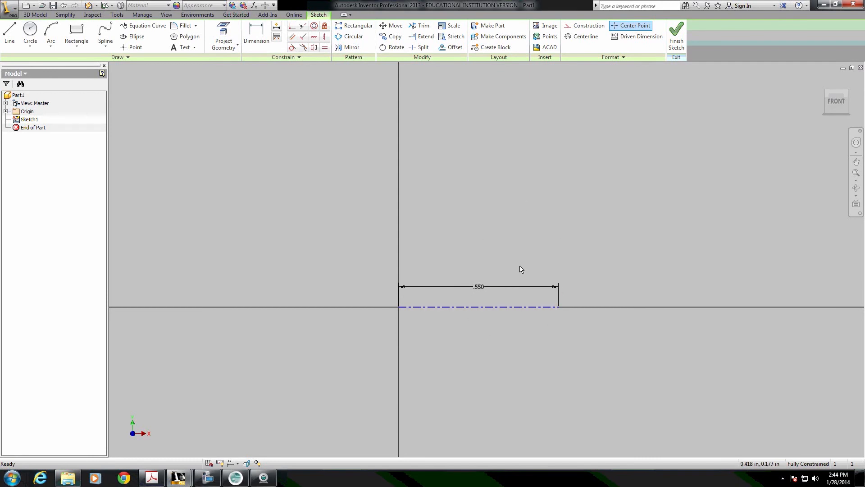
Draw the stepped outline up from the origin, across the top and down the right
{"action": "left_click", "coordinate": [9, 33]}
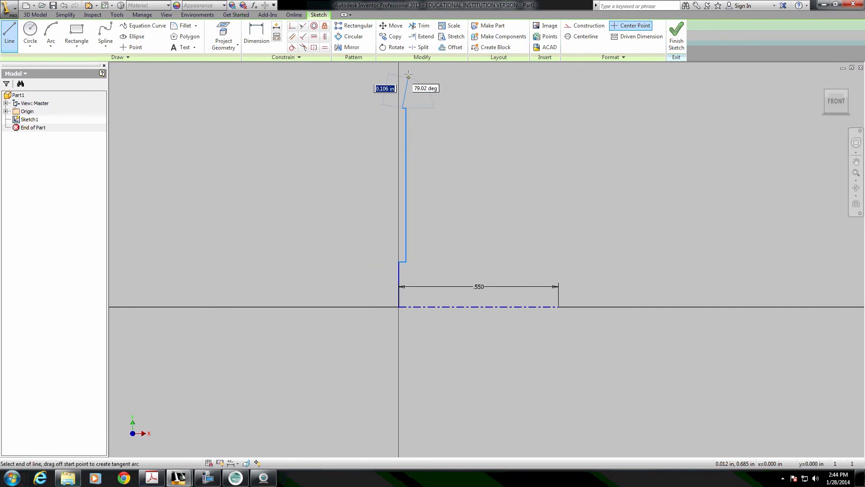
{"action": "left_click_drag", "start_coordinate": [402, 76], "coordinate": [535, 76]}
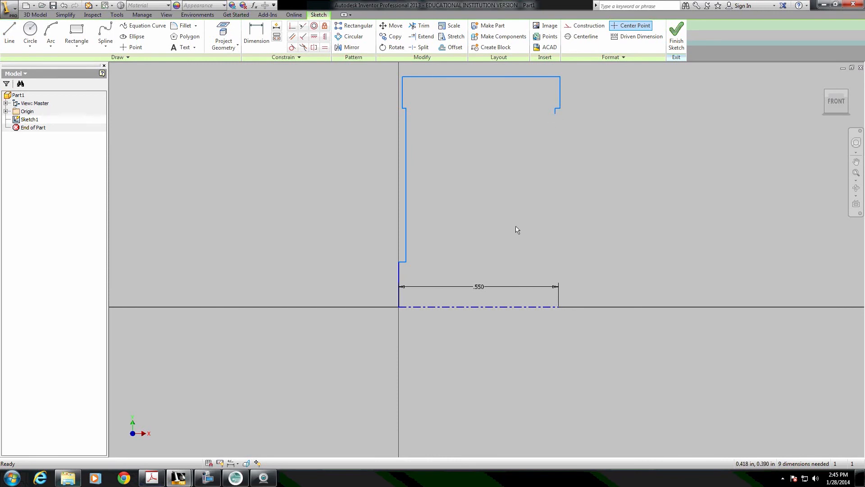
{"action": "mouse_move", "coordinate": [528, 238]}
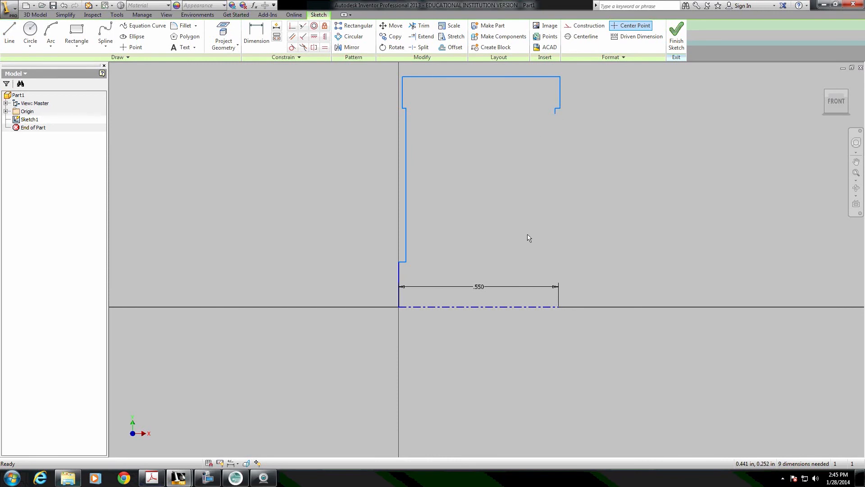
{"action": "mouse_move", "coordinate": [552, 247]}
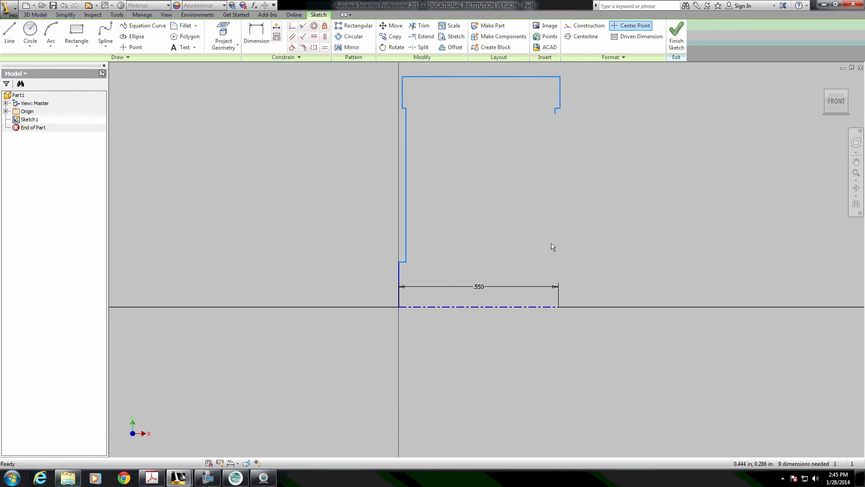
Draw two three-point arcs from the right step down to the centerline's end
{"action": "left_click", "coordinate": [50, 33]}
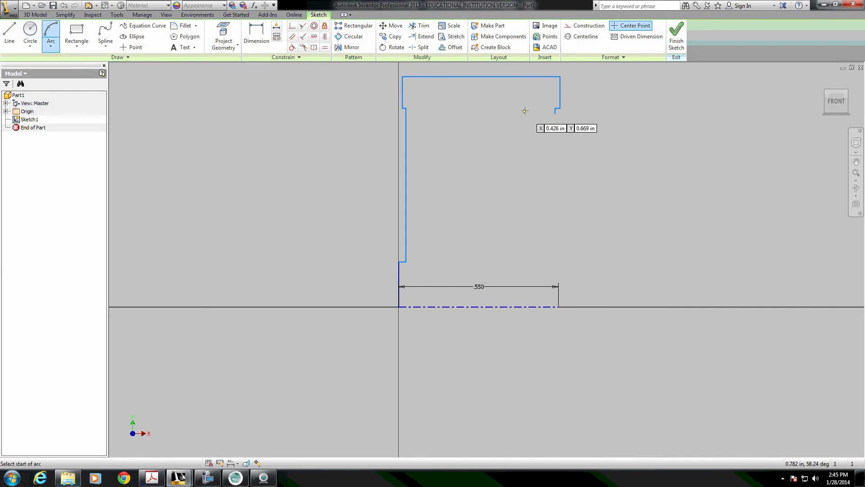
{"action": "left_click", "coordinate": [555, 111]}
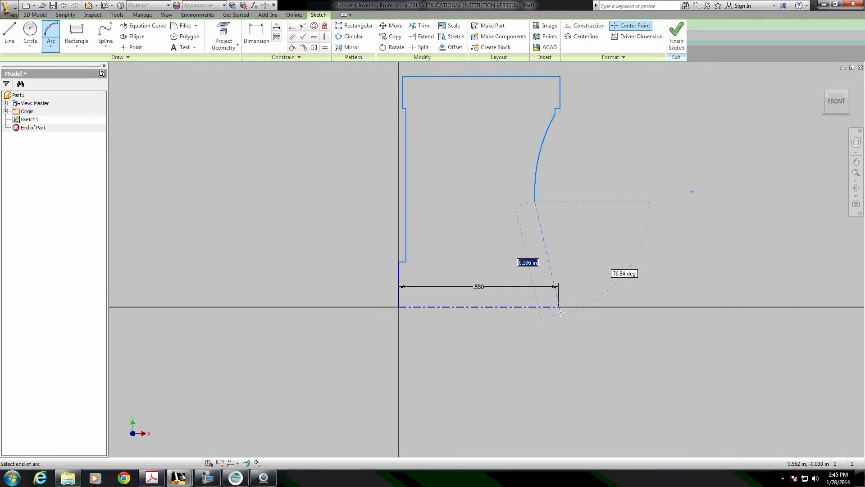
{"action": "mouse_move", "coordinate": [551, 246]}
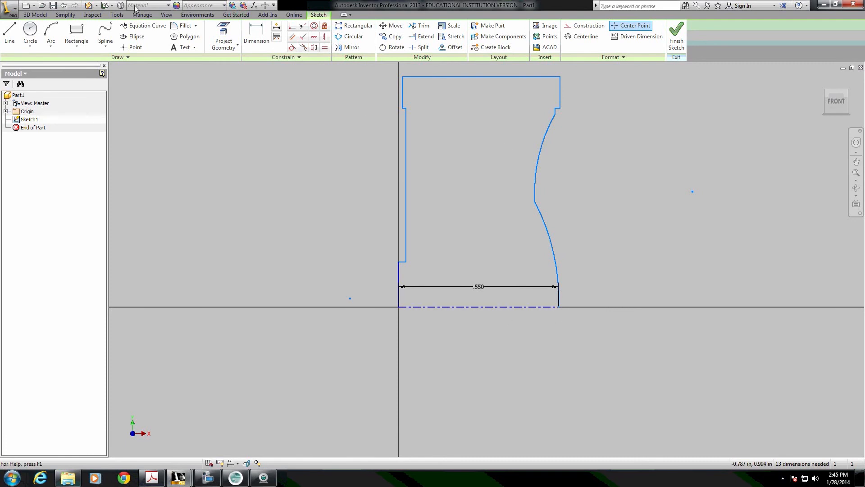
{"action": "left_click", "coordinate": [256, 32]}
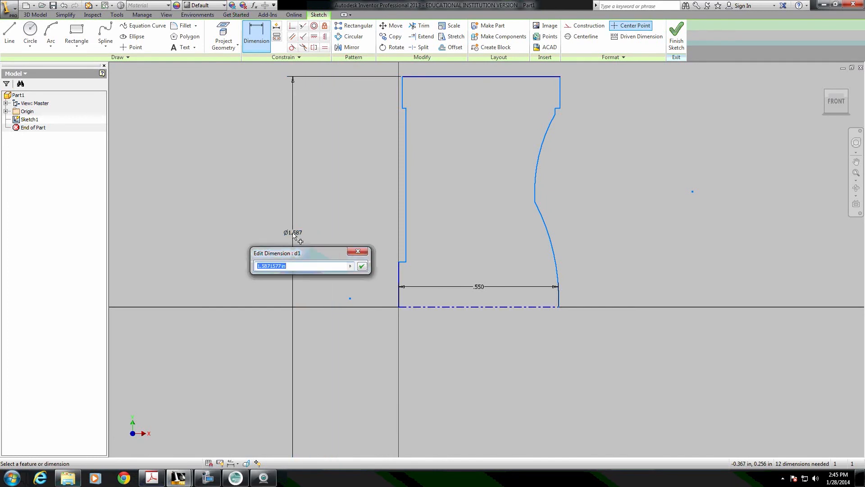
Add diameter dimensions Ø1.540, Ø.305 and Ø.623, plus one across the arc ends
{"action": "type", "text": "1.54"}
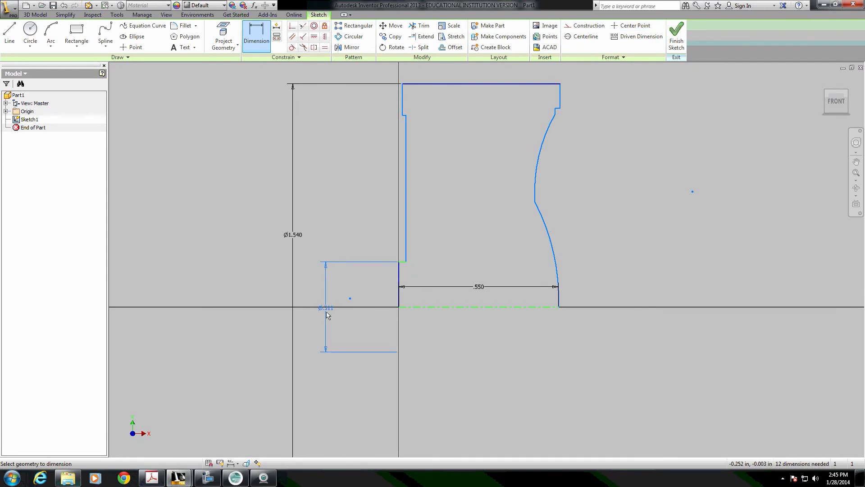
{"action": "left_click", "coordinate": [326, 316]}
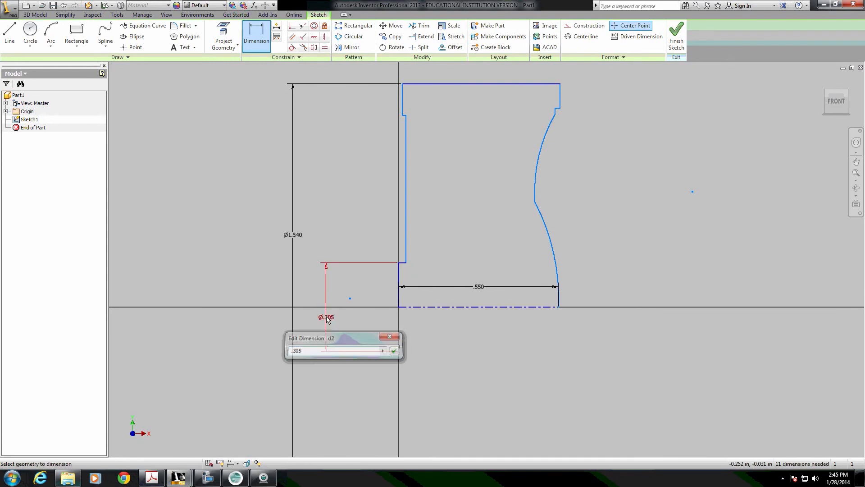
{"action": "left_click", "coordinate": [393, 350]}
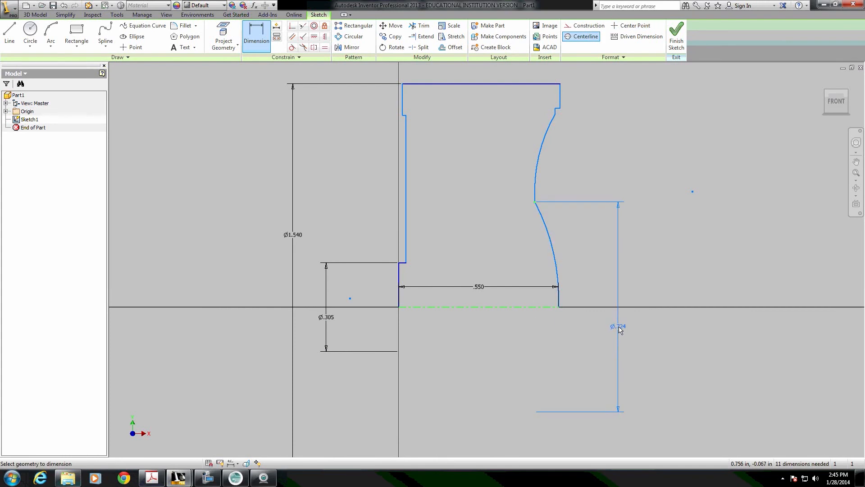
{"action": "double_click", "coordinate": [617, 326]}
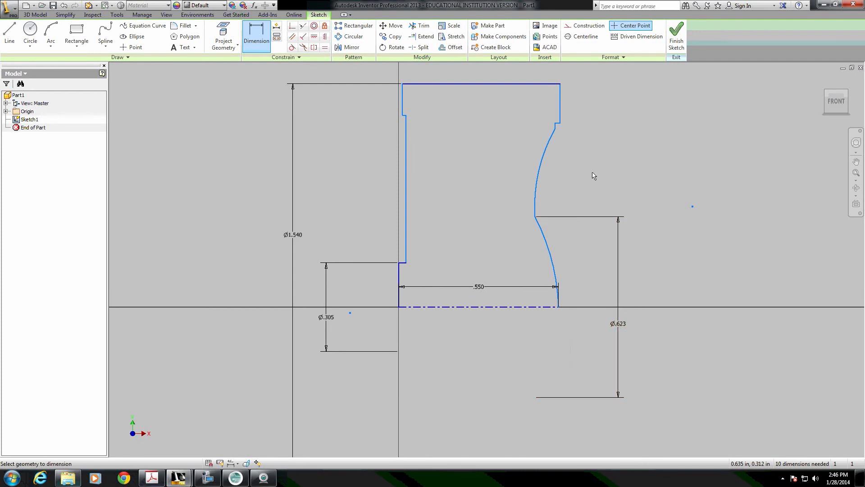
{"action": "mouse_move", "coordinate": [560, 129]}
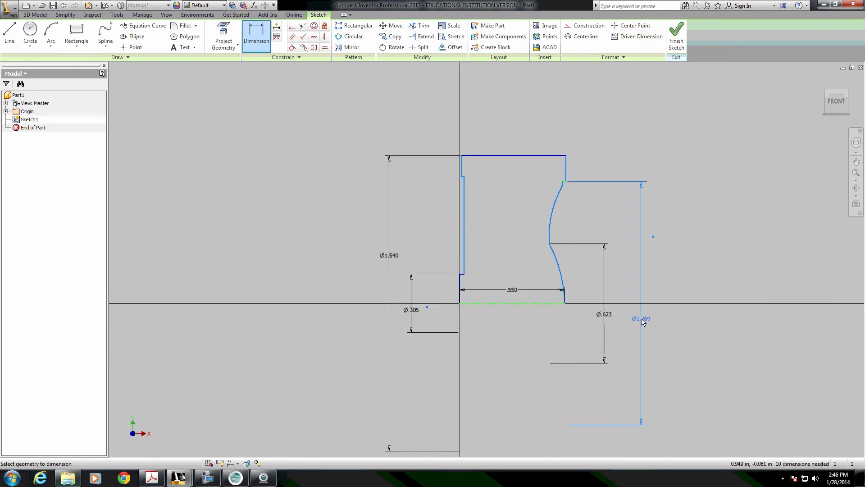
{"action": "double_click", "coordinate": [640, 318]}
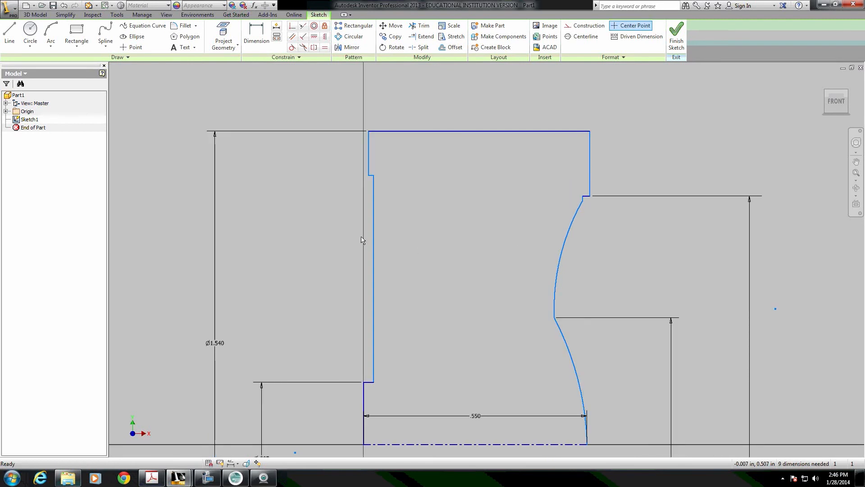
{"action": "mouse_move", "coordinate": [590, 206]}
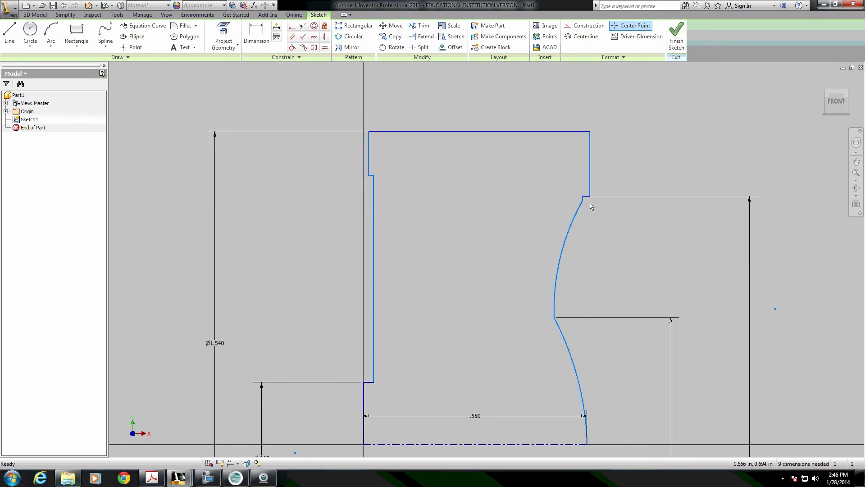
{"action": "mouse_move", "coordinate": [476, 189]}
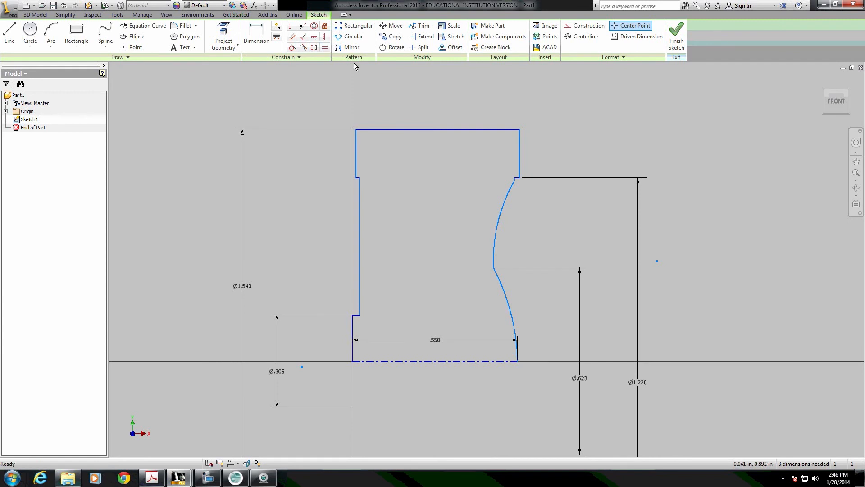
Dimension the profile's top edge at .515
{"action": "left_click", "coordinate": [255, 33]}
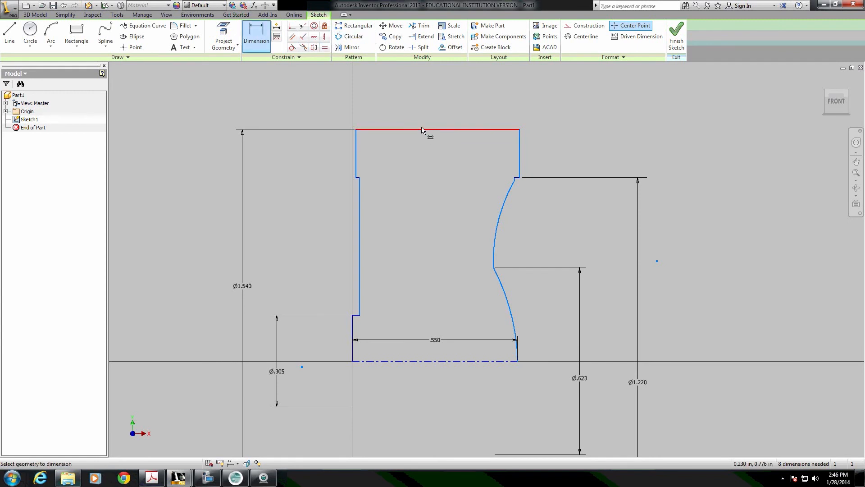
{"action": "left_click", "coordinate": [433, 131]}
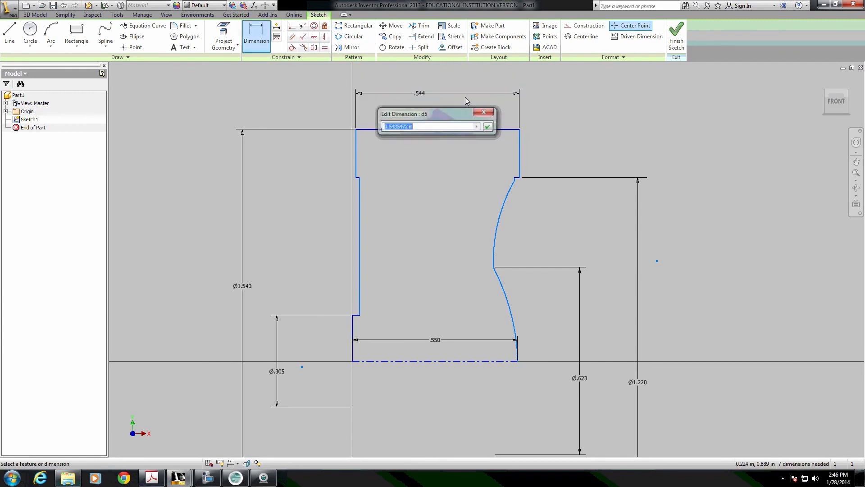
{"action": "type", "text": "5."}
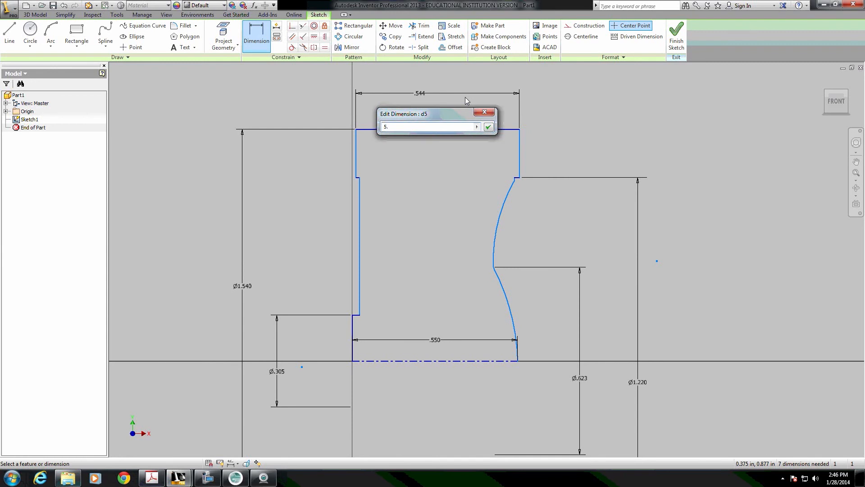
{"action": "type", "text": ".515"}
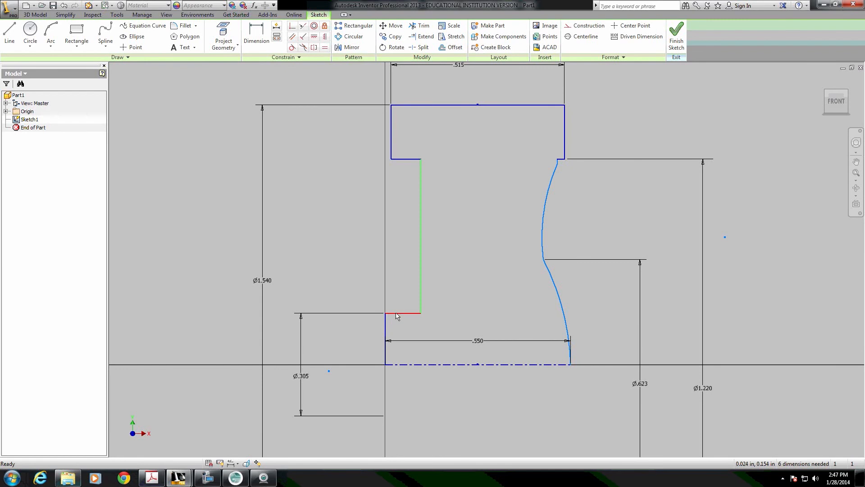
Nudge the inner vertical edge and dimension the short lower-left step at .030
{"action": "left_click_drag", "start_coordinate": [406, 314], "coordinate": [405, 312]}
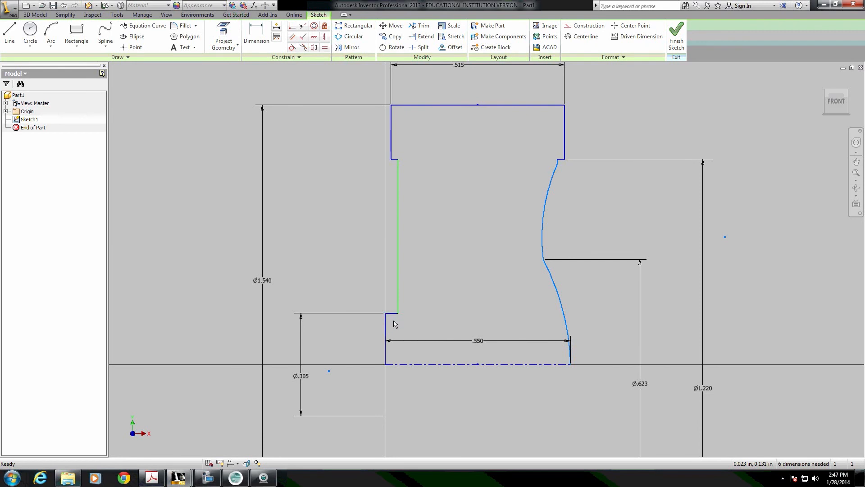
{"action": "left_click", "coordinate": [255, 32]}
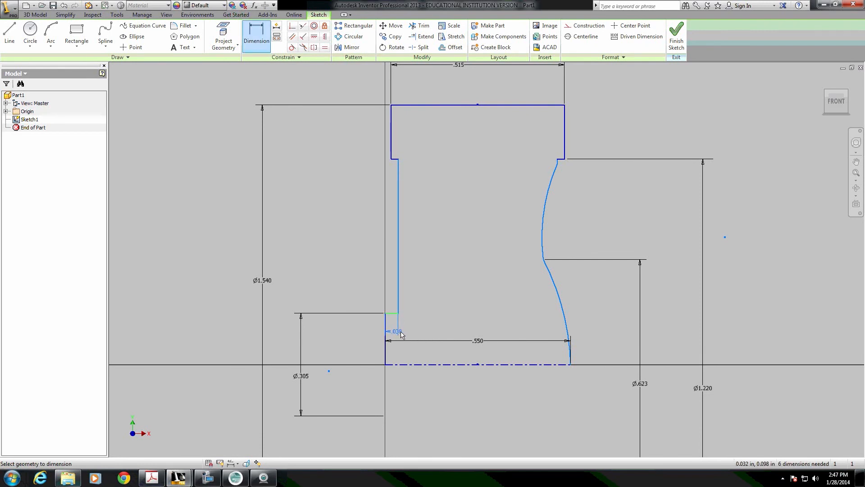
{"action": "left_click", "coordinate": [395, 331]}
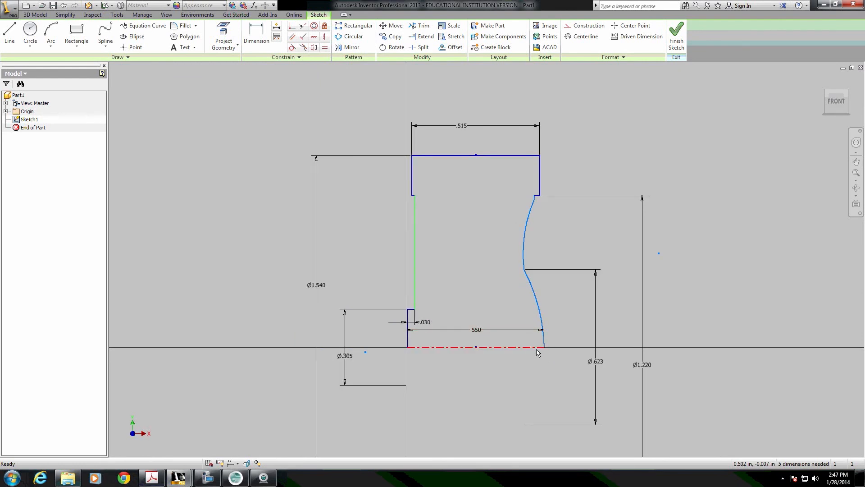
Zoom in to check the curved profile edge, then finish Sketch1 and start Revolve
{"action": "left_click", "coordinate": [313, 36]}
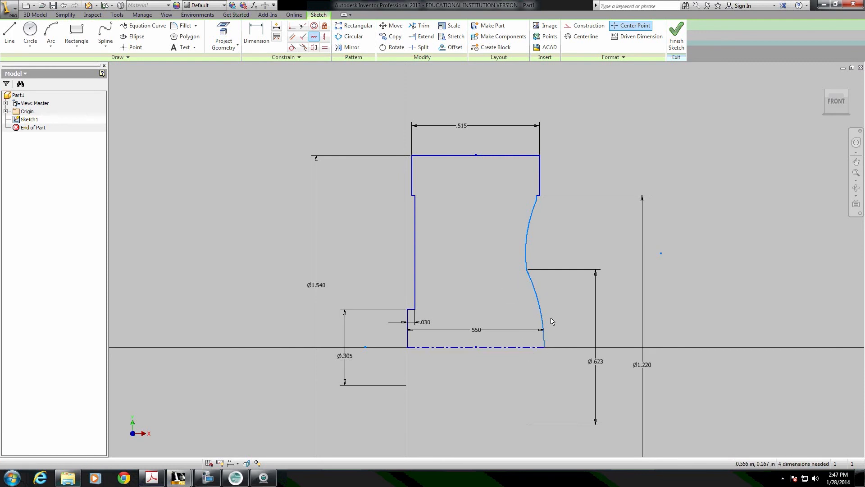
{"action": "left_click", "coordinate": [595, 361]}
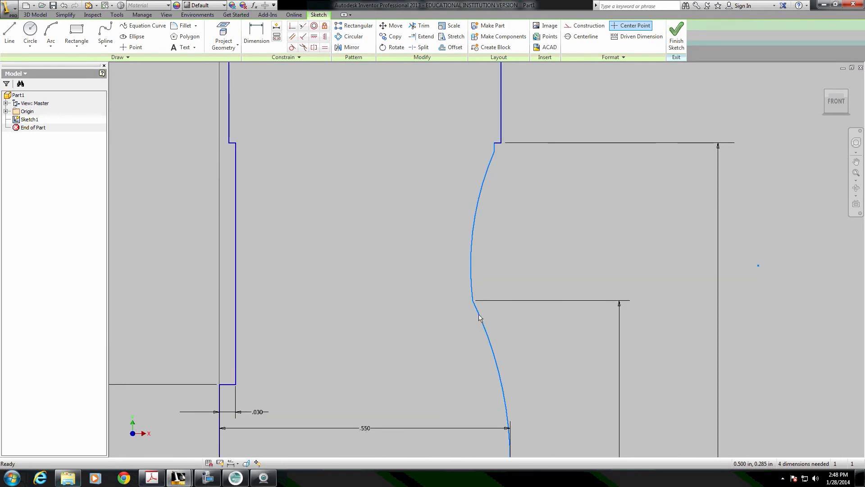
{"action": "left_click_drag", "start_coordinate": [480, 317], "coordinate": [467, 301]}
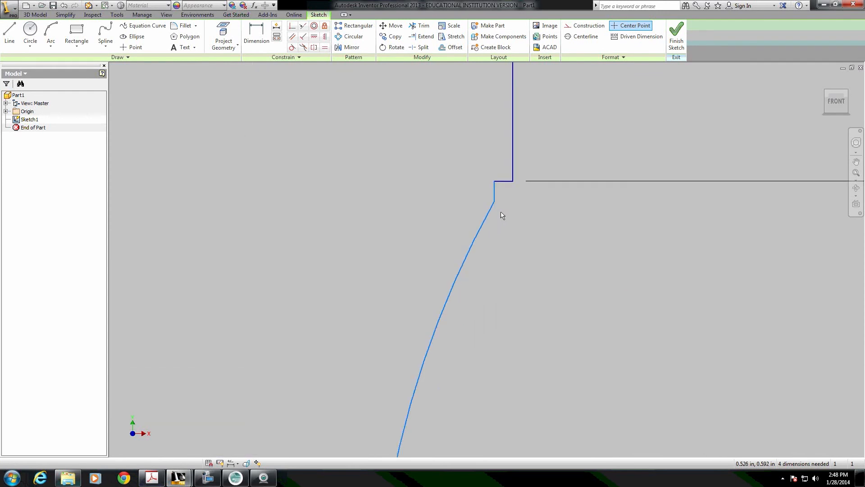
{"action": "left_click_drag", "start_coordinate": [502, 216], "coordinate": [494, 194]}
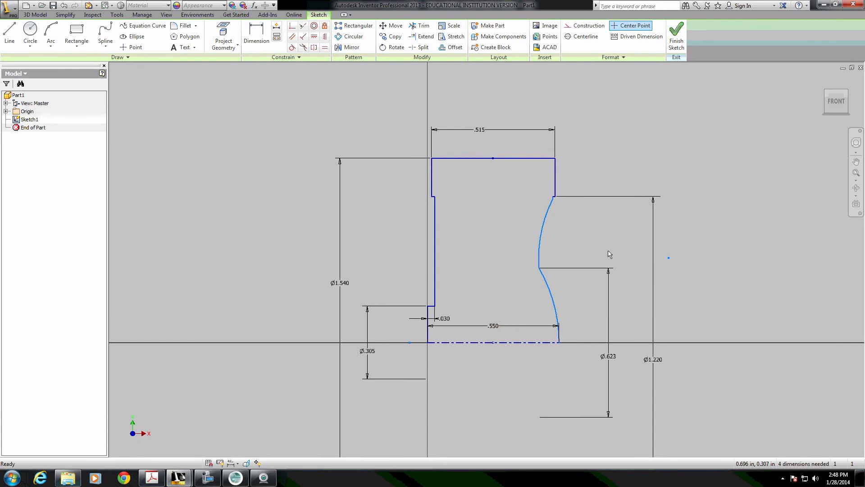
{"action": "left_click", "coordinate": [676, 36]}
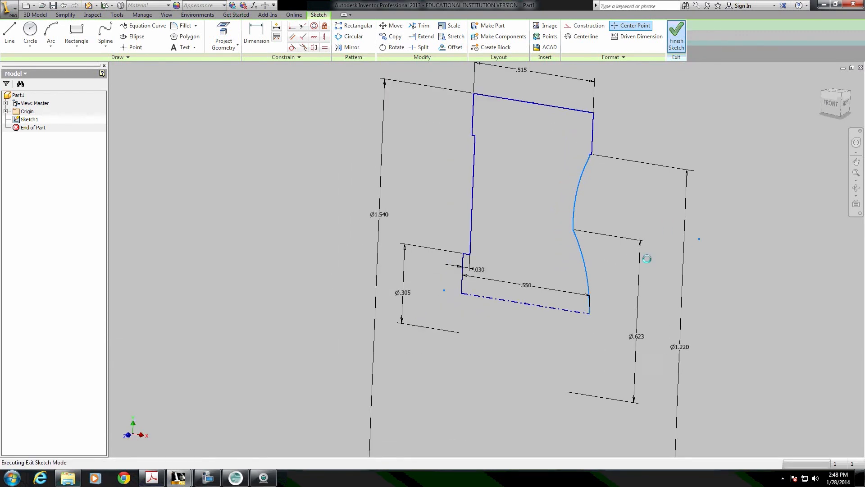
{"action": "left_click", "coordinate": [676, 37]}
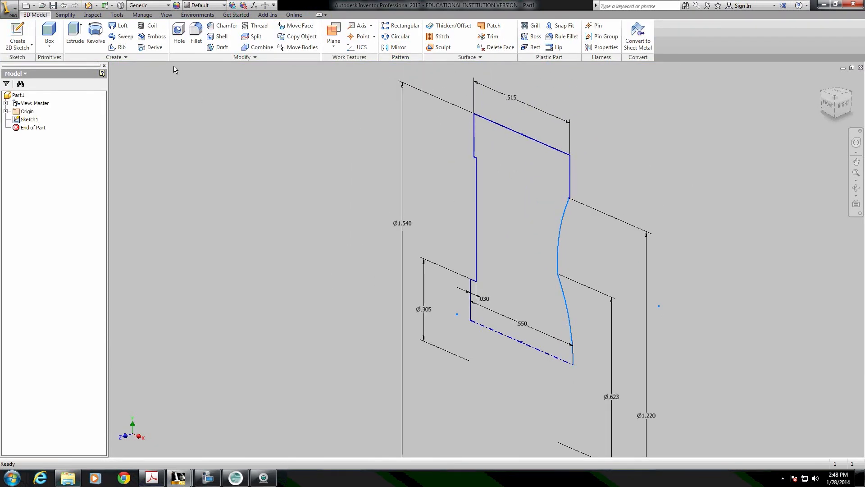
{"action": "left_click", "coordinate": [95, 36]}
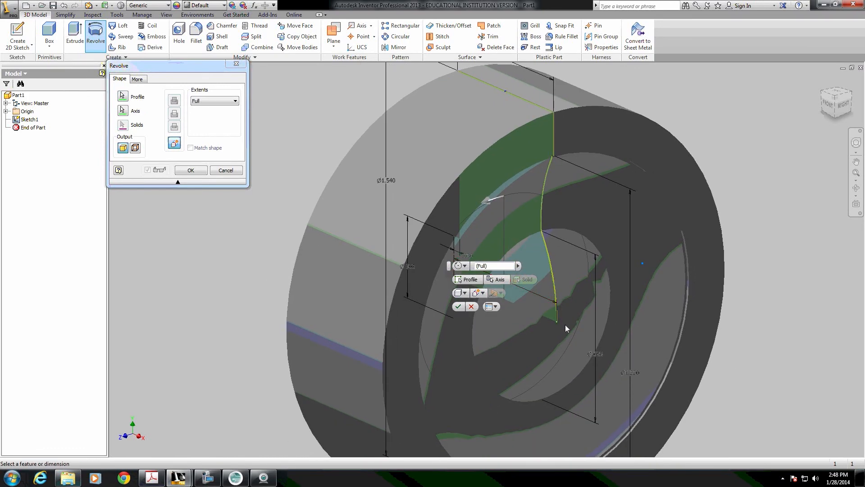
{"action": "mouse_move", "coordinate": [599, 259]}
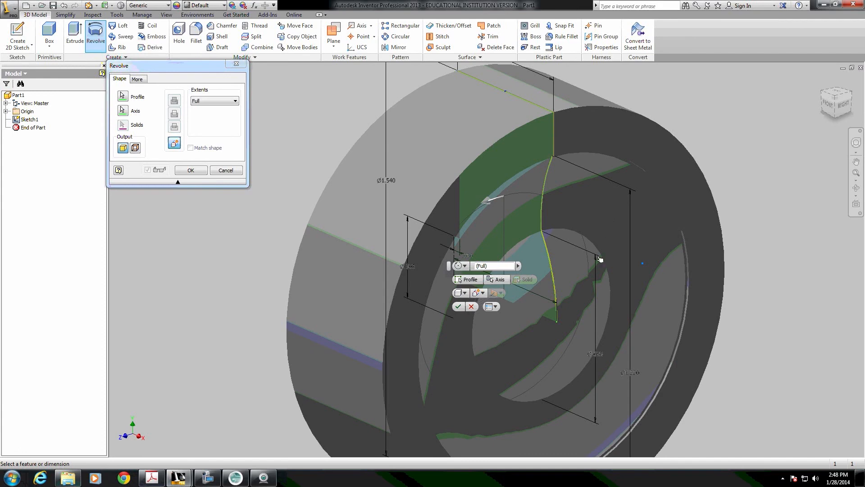
{"action": "mouse_move", "coordinate": [564, 365]}
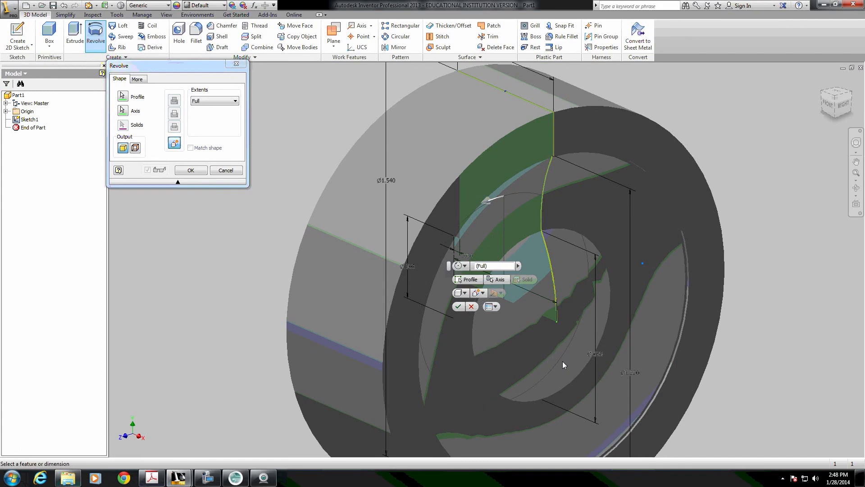
Revolve the profile a full turn about the centerline into Revolution1
{"action": "left_click", "coordinate": [190, 170]}
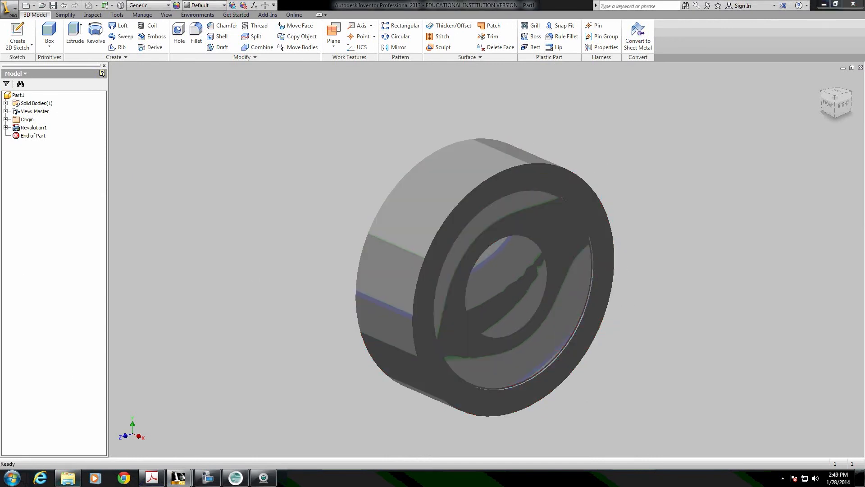
Fillet the wheel's two outer rim edges with a .065 in radius
{"action": "left_click", "coordinate": [196, 25]}
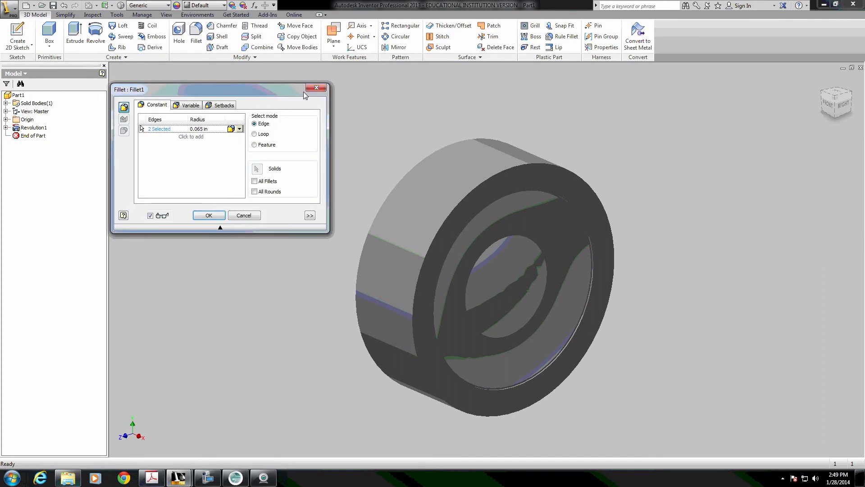
{"action": "left_click", "coordinate": [317, 88]}
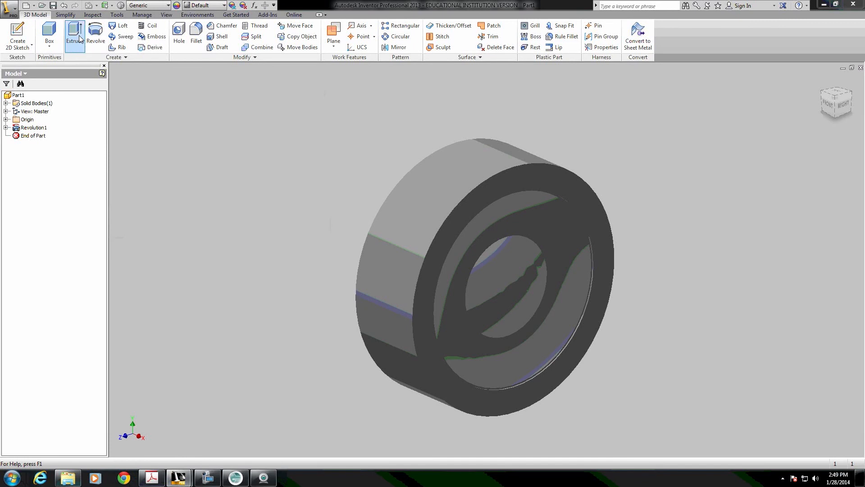
{"action": "left_click", "coordinate": [196, 36]}
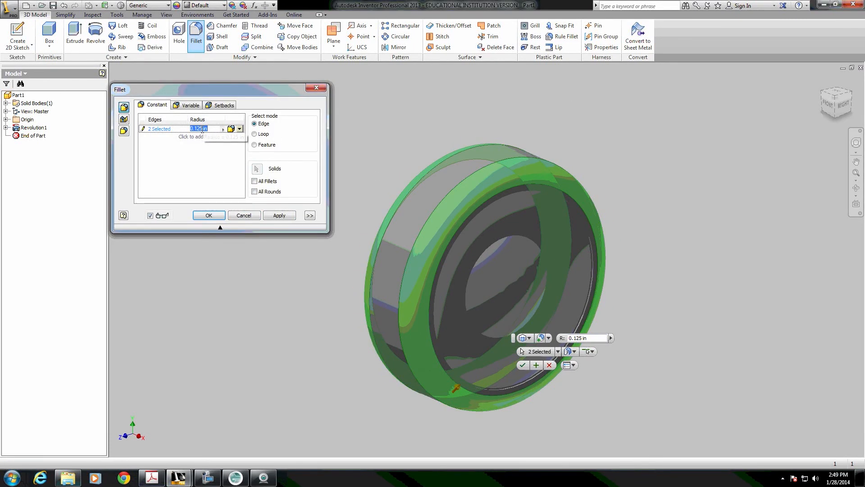
{"action": "type", "text": ".065"}
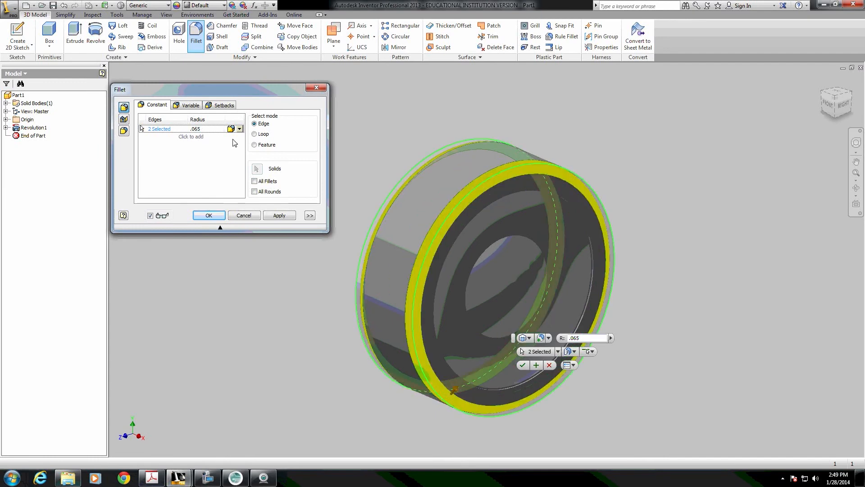
{"action": "left_click", "coordinate": [208, 215]}
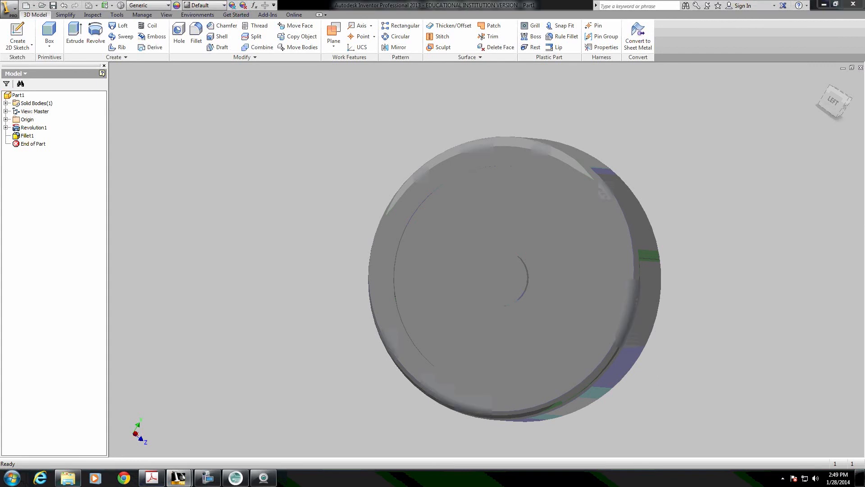
Cut a concentric flat-bottomed hole, 0.115 in diameter and 0.25 deep, into the wheel hub
{"action": "left_click", "coordinate": [179, 30]}
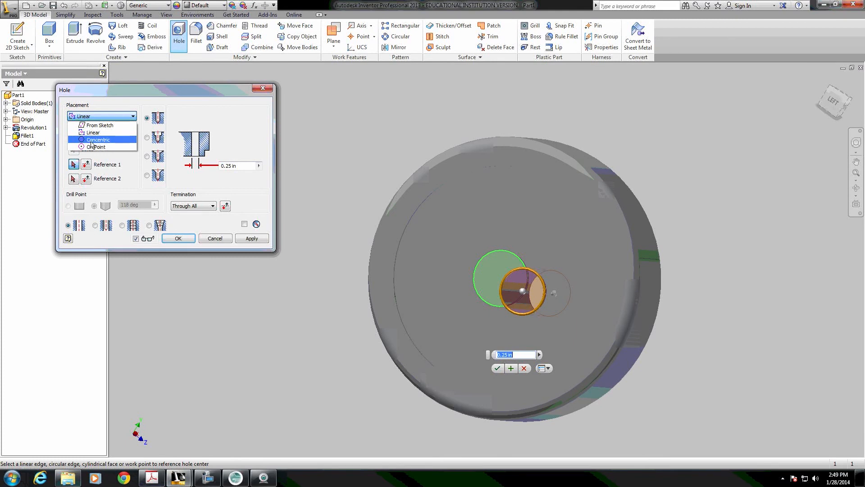
{"action": "left_click", "coordinate": [98, 139]}
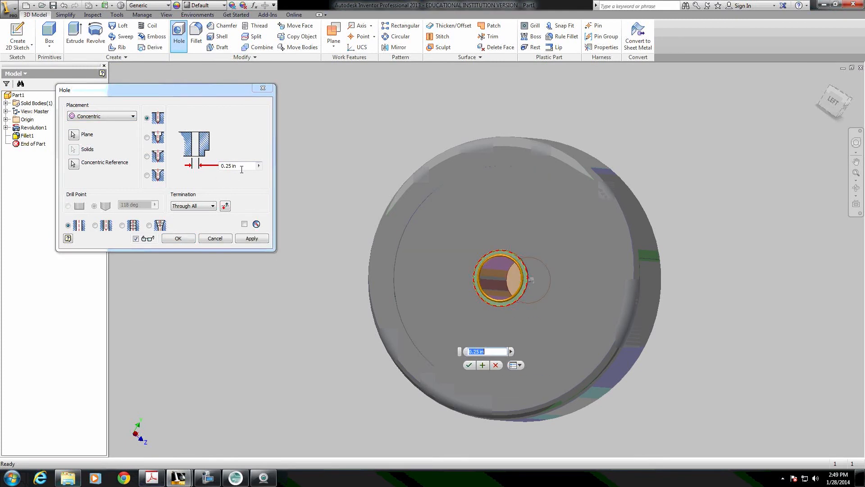
{"action": "left_click", "coordinate": [212, 206]}
{"action": "type", "text": ".25"}
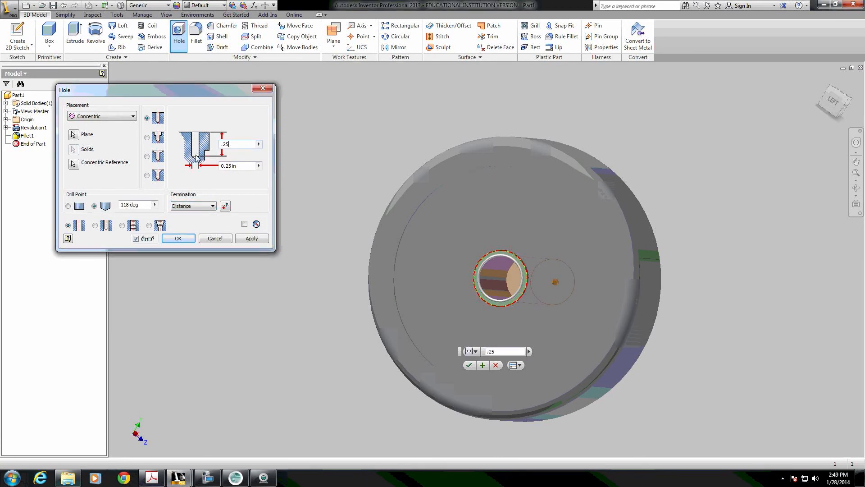
{"action": "type", "text": ".115"}
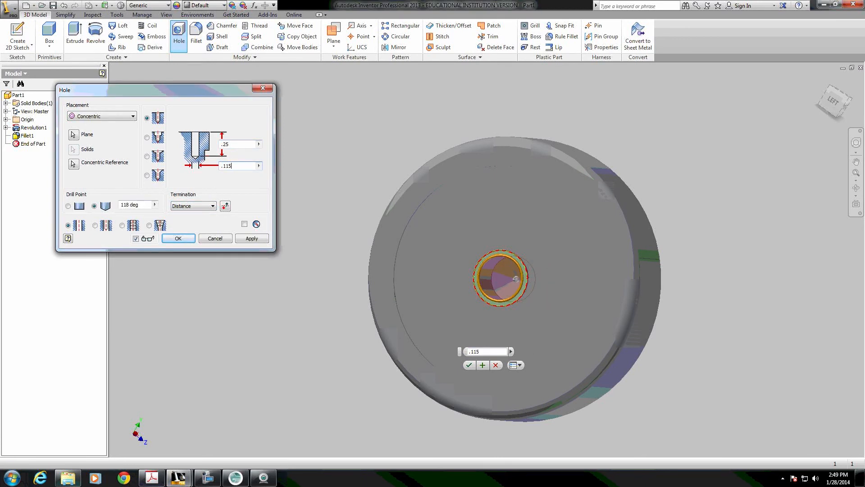
{"action": "left_click", "coordinate": [68, 206]}
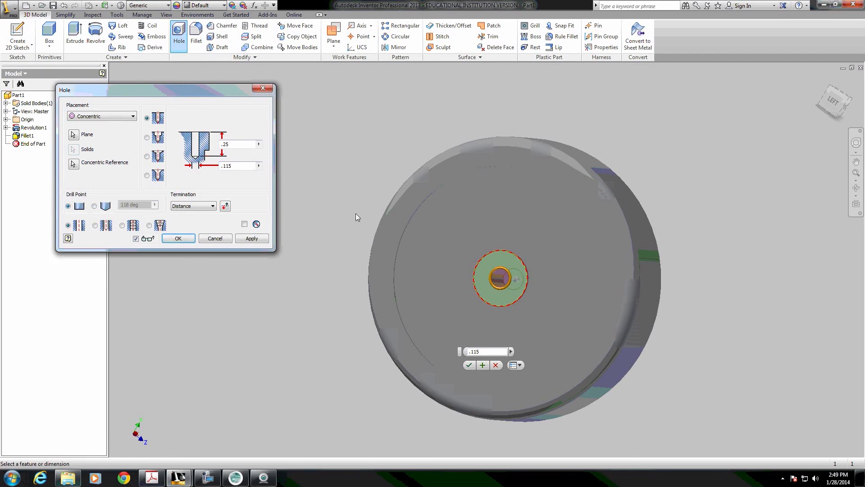
{"action": "left_click", "coordinate": [177, 238]}
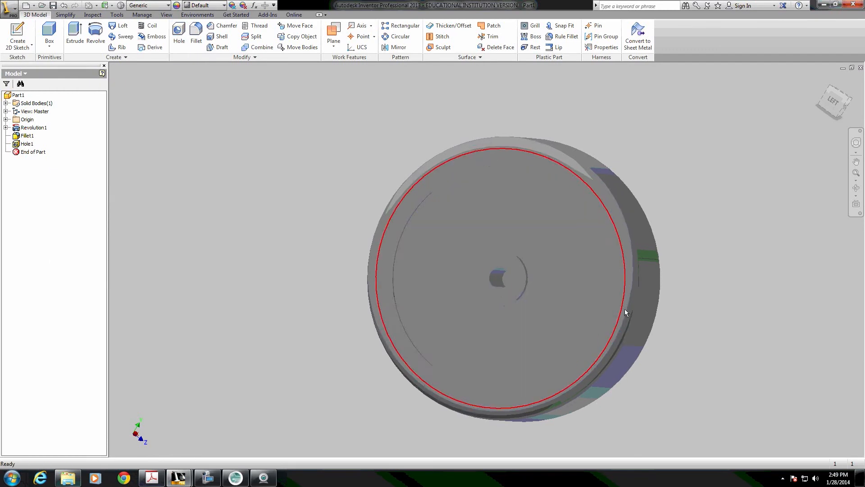
Orbit the wheel and apply the White appearance from the Appearance list
{"action": "left_click_drag", "start_coordinate": [627, 311], "coordinate": [585, 324]}
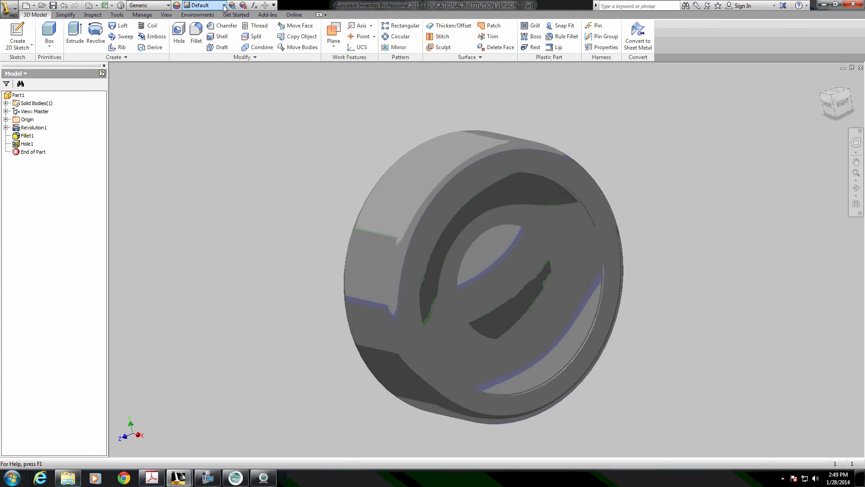
{"action": "left_click", "coordinate": [222, 5]}
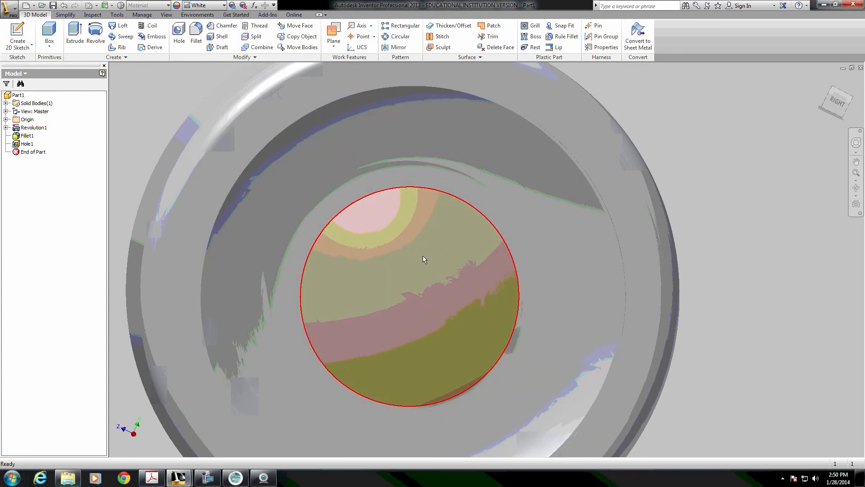
Set the round hub face's appearance to Anodized - Black through its Properties
{"action": "right_click", "coordinate": [424, 260]}
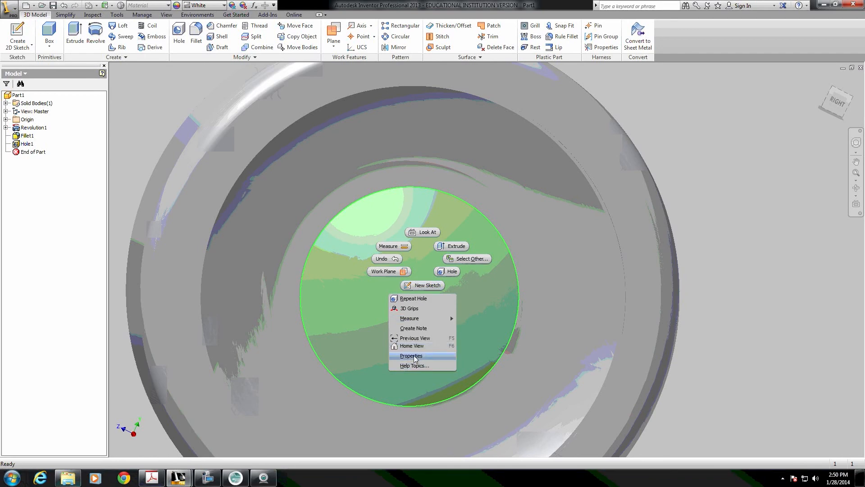
{"action": "left_click", "coordinate": [410, 355]}
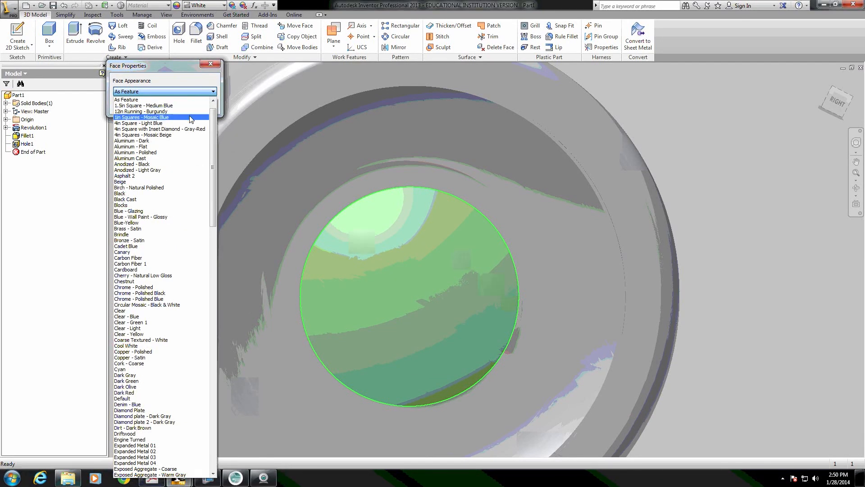
{"action": "left_click", "coordinate": [130, 164]}
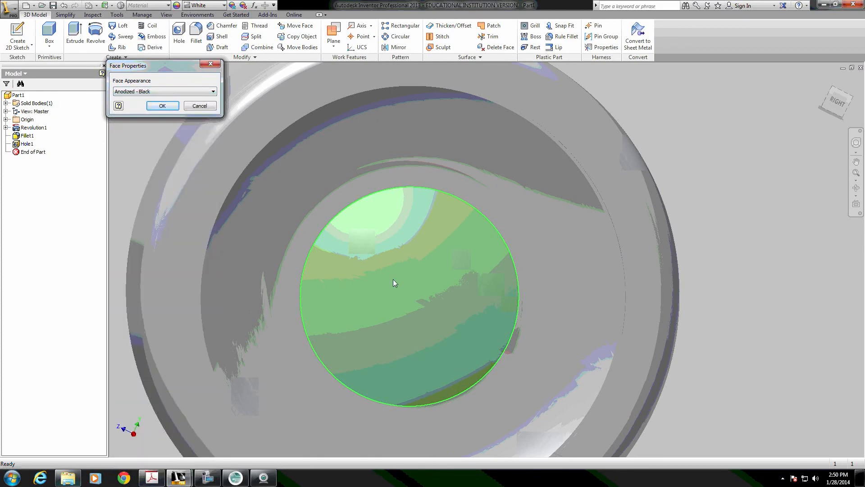
{"action": "left_click", "coordinate": [162, 105]}
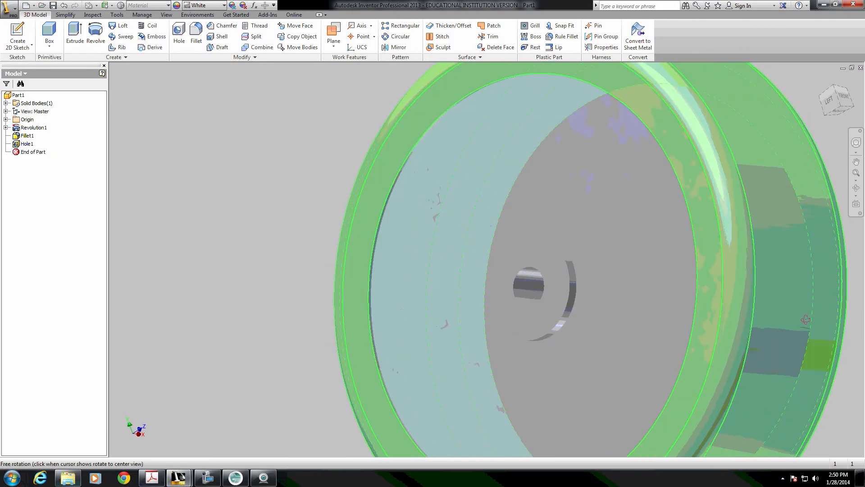
Orbit the wheel to inspect the black hub, then start saving into IKEA Car
{"action": "left_click_drag", "start_coordinate": [530, 287], "coordinate": [660, 299]}
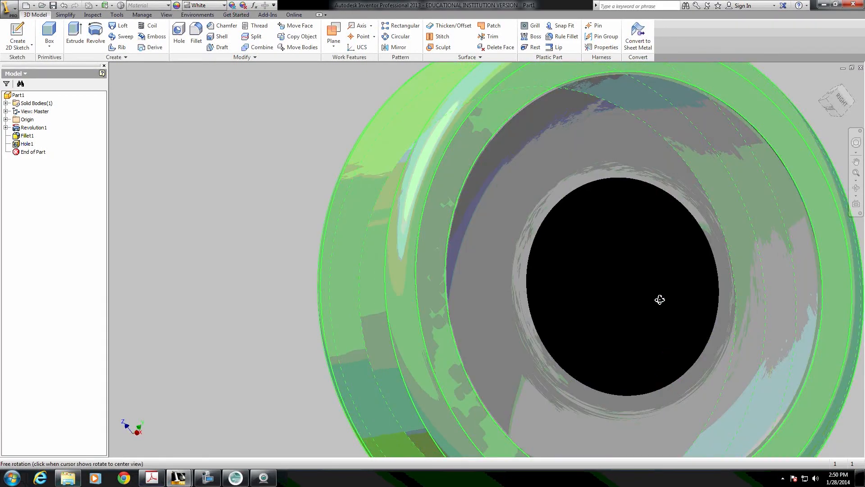
{"action": "left_click_drag", "start_coordinate": [659, 300], "coordinate": [684, 301]}
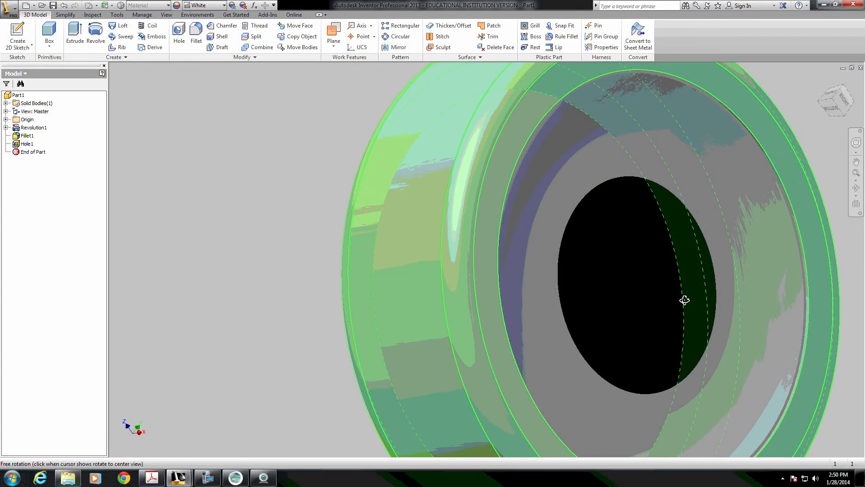
{"action": "left_click_drag", "start_coordinate": [684, 300], "coordinate": [774, 260]}
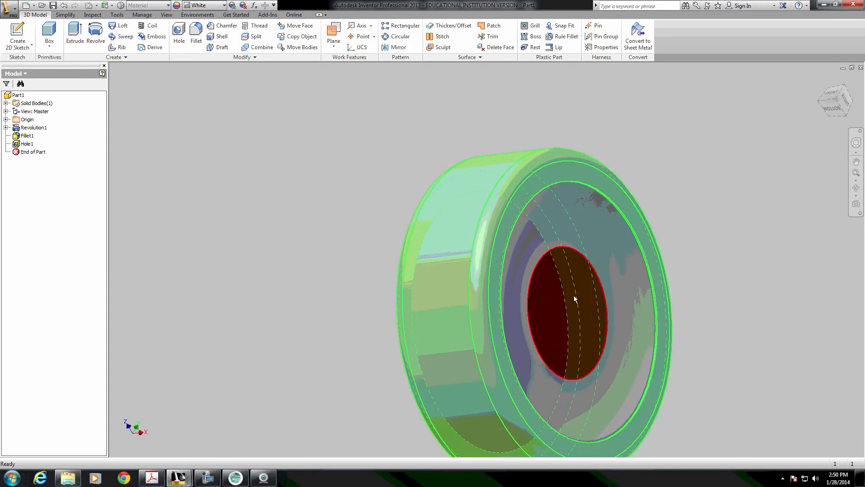
{"action": "right_click", "coordinate": [574, 298]}
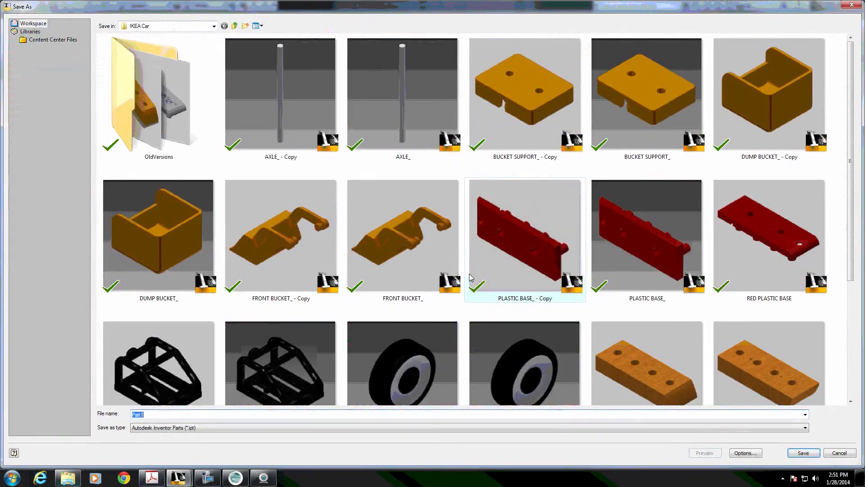
Save the wheel part as WHEEL and start a new file
{"action": "type", "text": "wheel"}
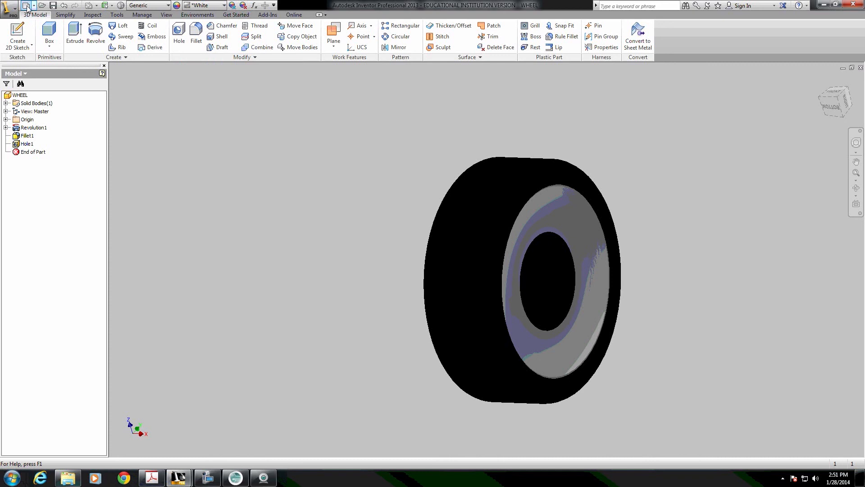
{"action": "left_click", "coordinate": [24, 5]}
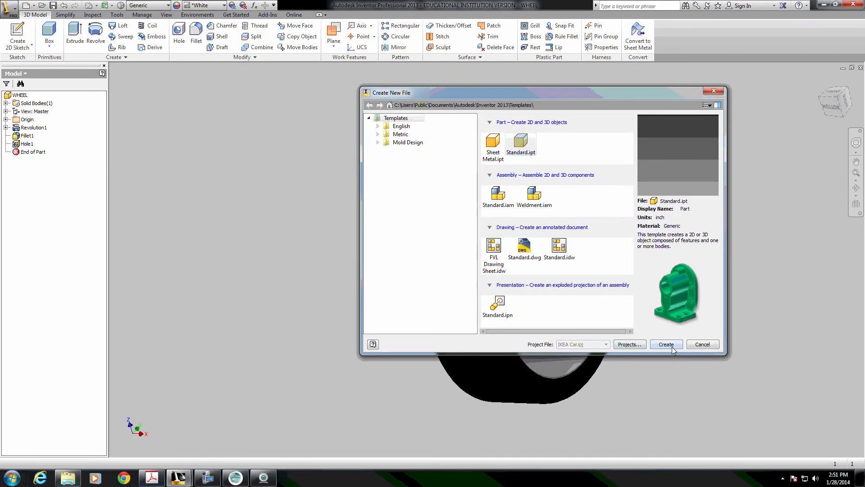
Create a Standard.ipt part and sketch a .1 circle centred on the origin
{"action": "left_click", "coordinate": [666, 344]}
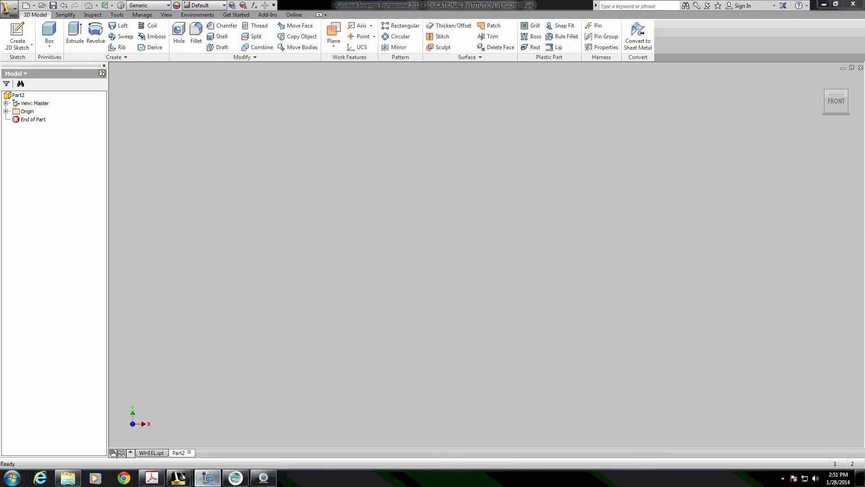
{"action": "mouse_move", "coordinate": [236, 135]}
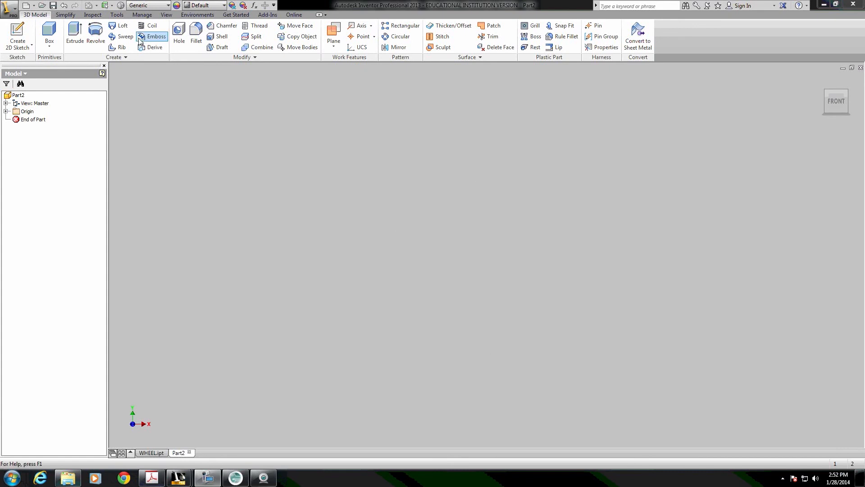
{"action": "left_click", "coordinate": [49, 33]}
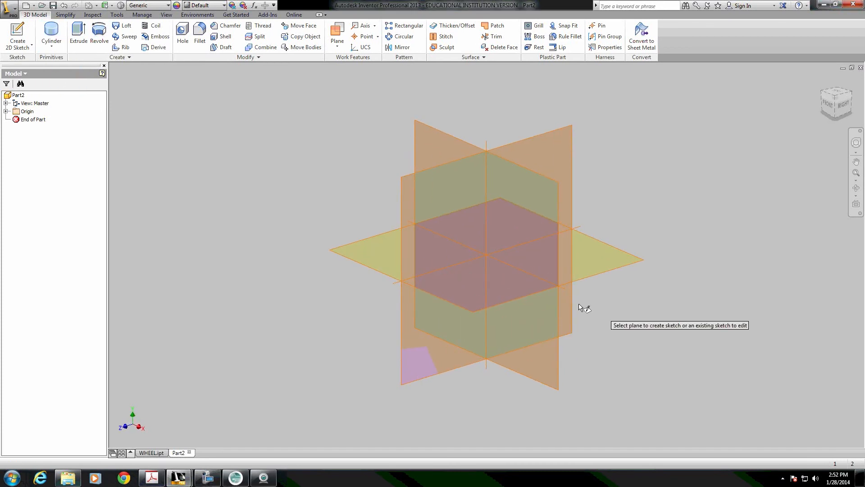
{"action": "left_click", "coordinate": [486, 221]}
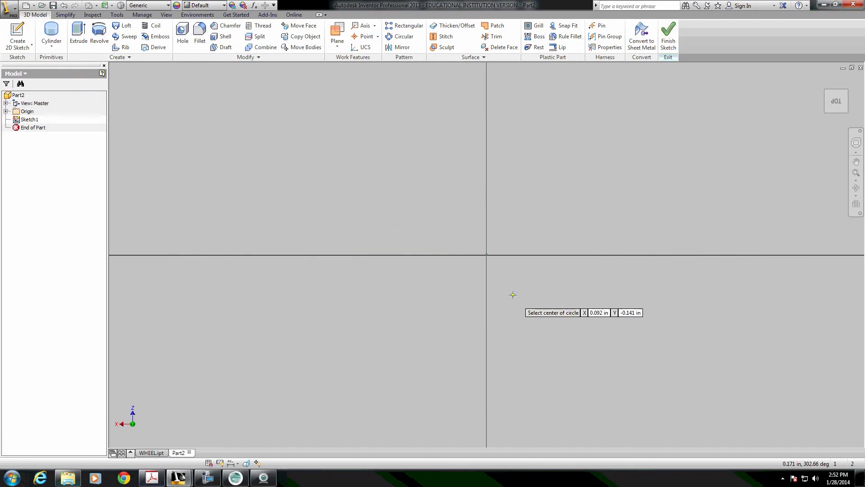
{"action": "left_click", "coordinate": [511, 294]}
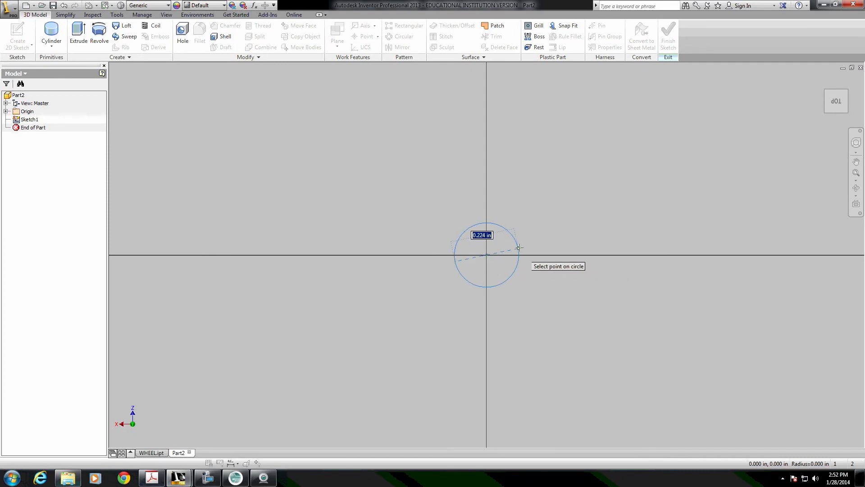
{"action": "type", "text": ".1"}
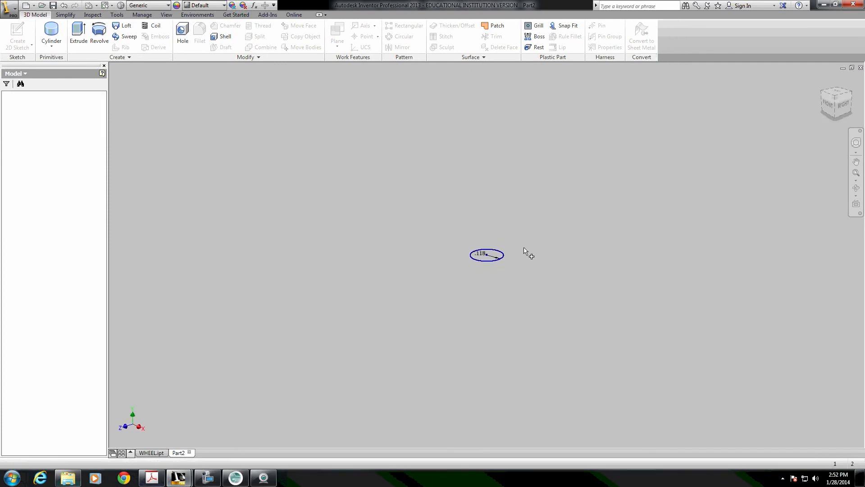
Extrude the circle into a rod 1.65+.5 in long
{"action": "left_click", "coordinate": [78, 32]}
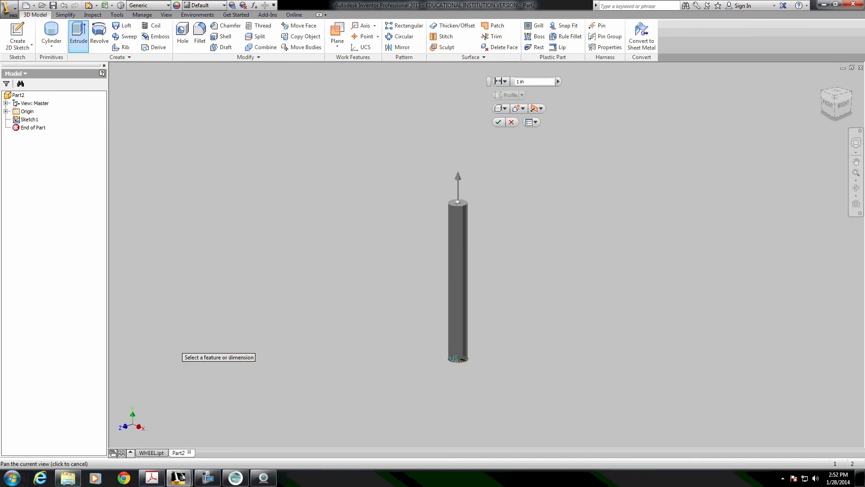
{"action": "left_click", "coordinate": [78, 34]}
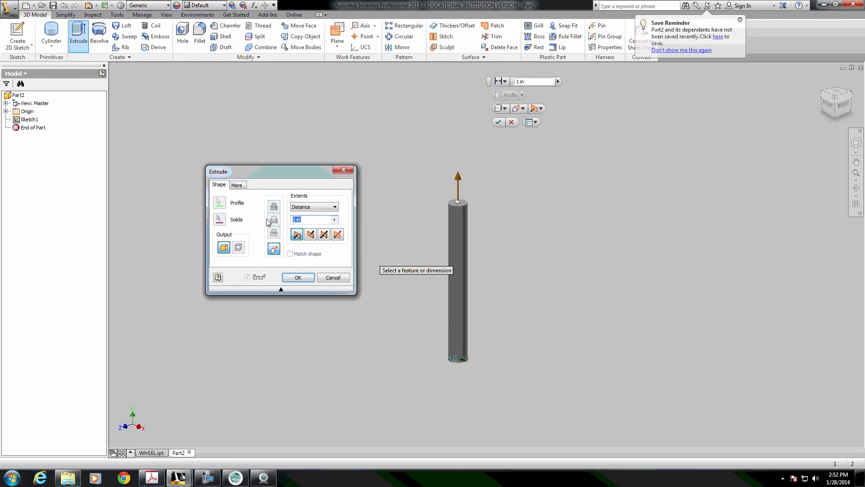
{"action": "type", "text": "1.65+.5"}
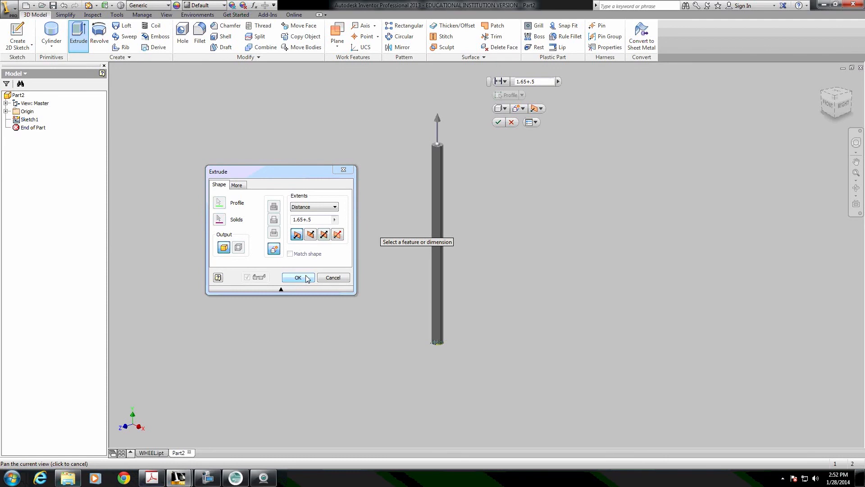
{"action": "left_click", "coordinate": [297, 278]}
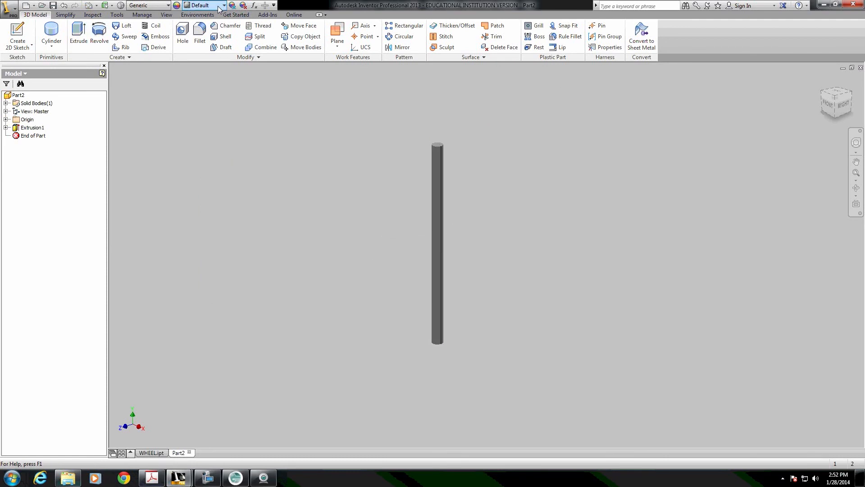
Give the rod an Aluminum - Flat appearance and start a new part
{"action": "left_click", "coordinate": [223, 4]}
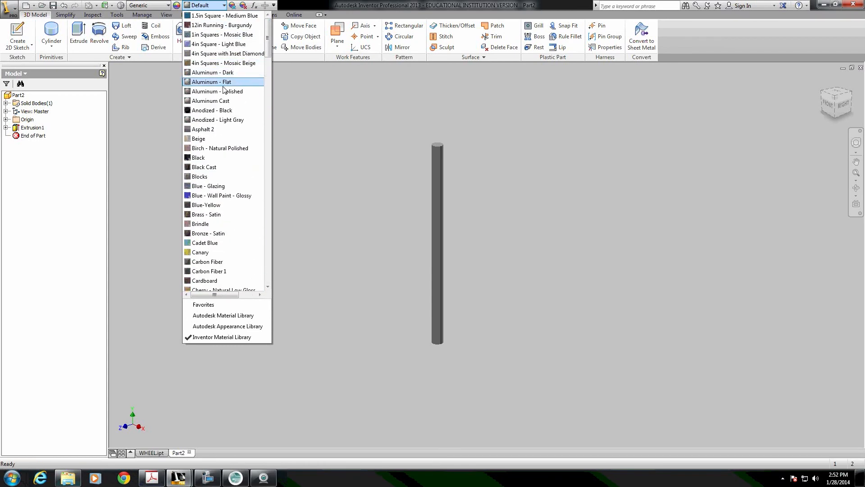
{"action": "left_click", "coordinate": [210, 81]}
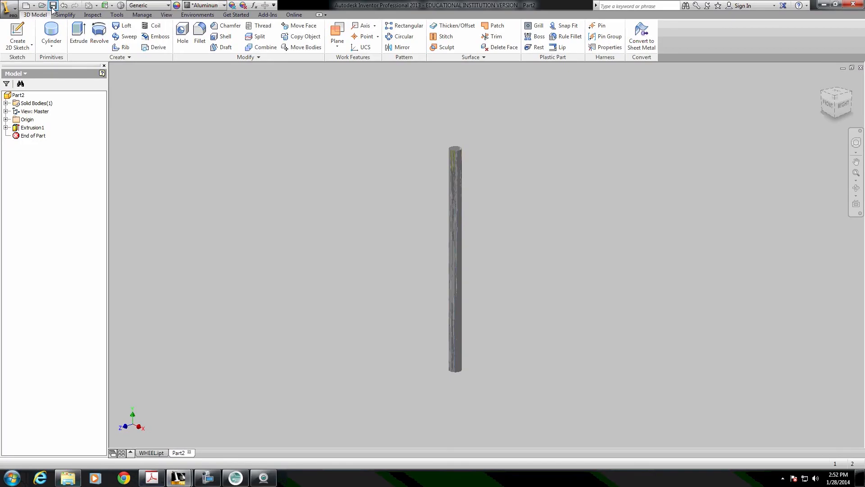
{"action": "left_click", "coordinate": [25, 5]}
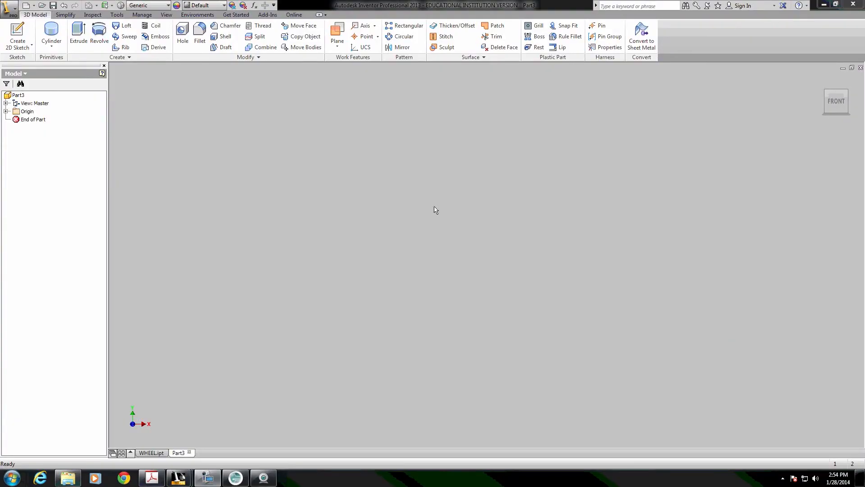
{"action": "mouse_move", "coordinate": [394, 222]}
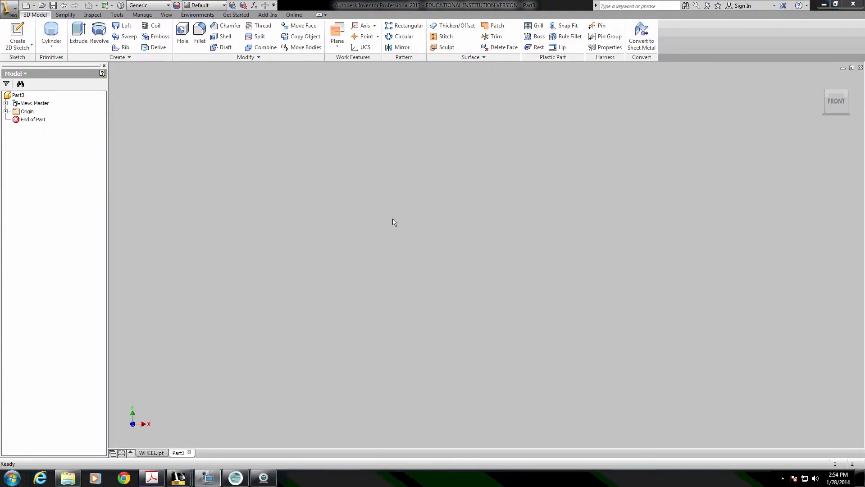
{"action": "mouse_move", "coordinate": [519, 225]}
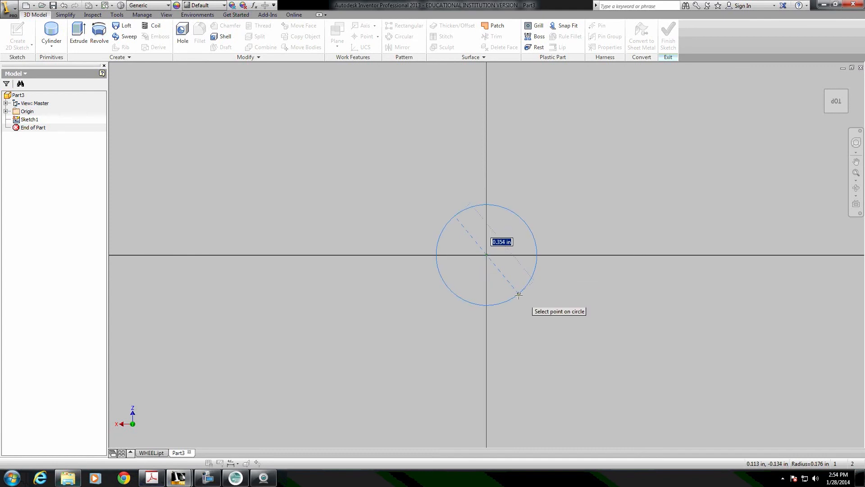
Size the origin-centred circle at .11 in and finish the sketch
{"action": "type", "text": ".11"}
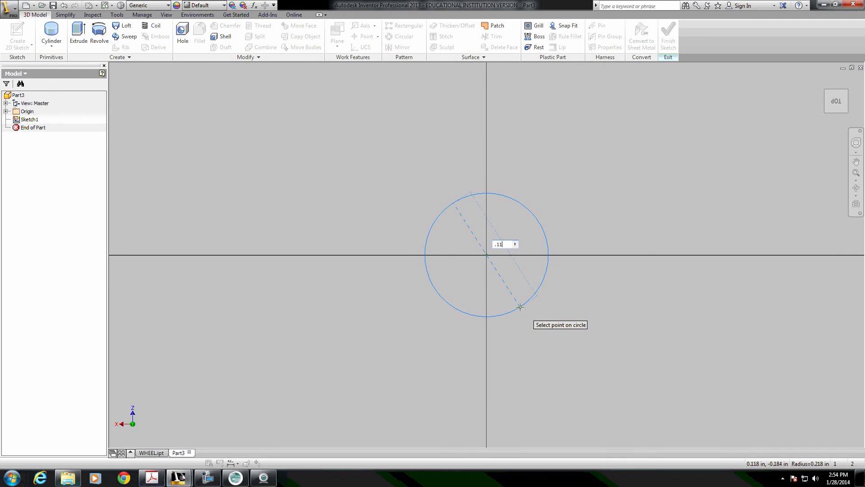
{"action": "left_click", "coordinate": [78, 33]}
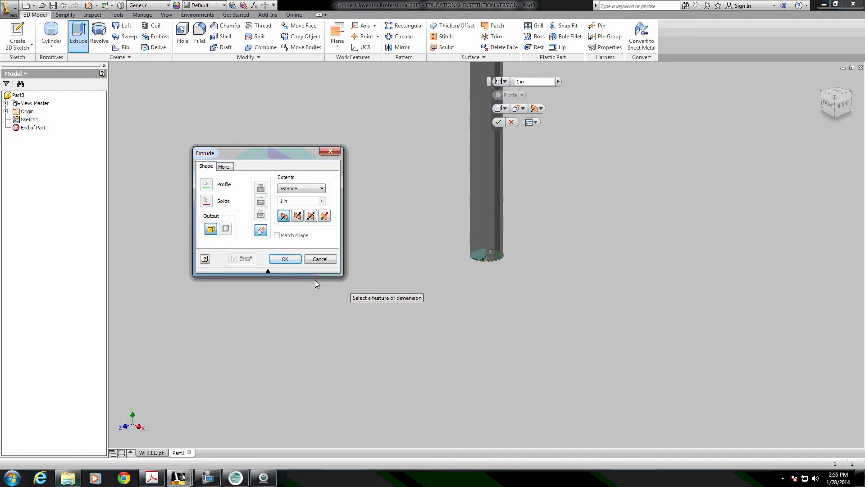
Extrude the .11 circle into a rod 1.685+.5 in long
{"action": "left_click", "coordinate": [297, 201]}
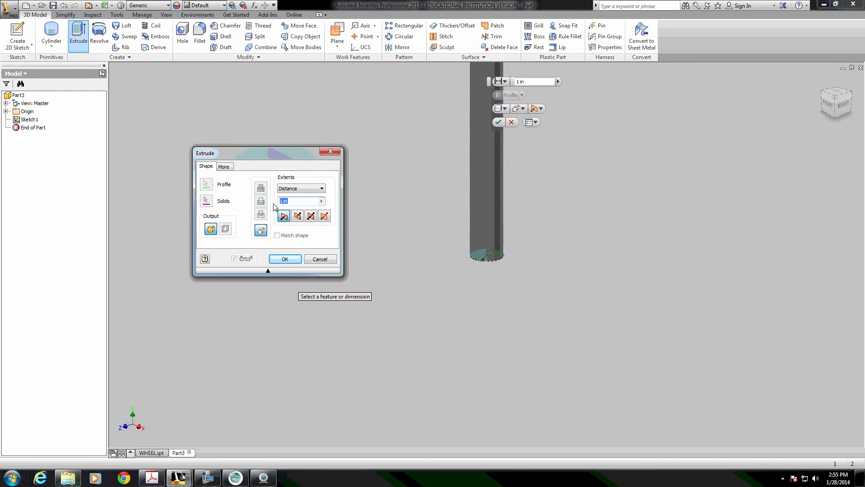
{"action": "type", "text": "1.685+"}
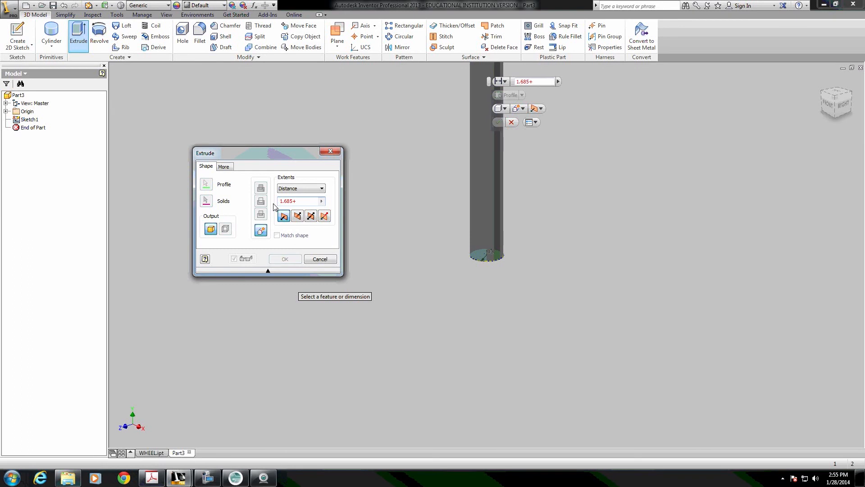
{"action": "type", "text": ".5"}
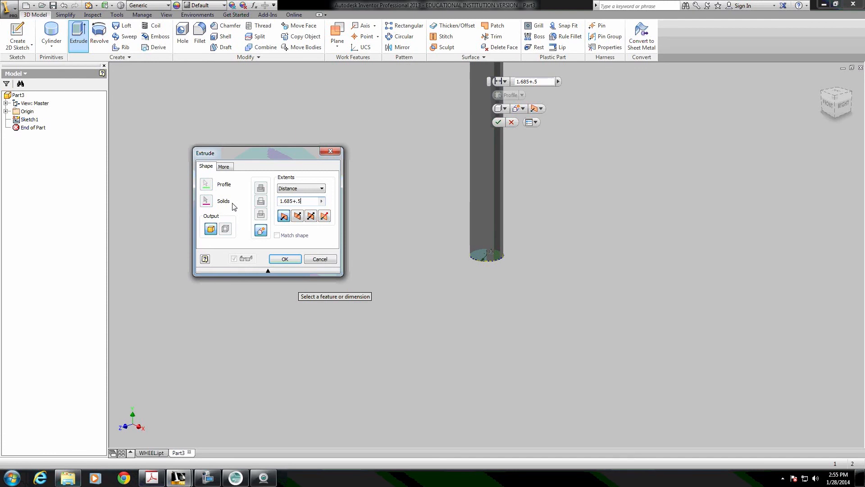
{"action": "left_click", "coordinate": [284, 258]}
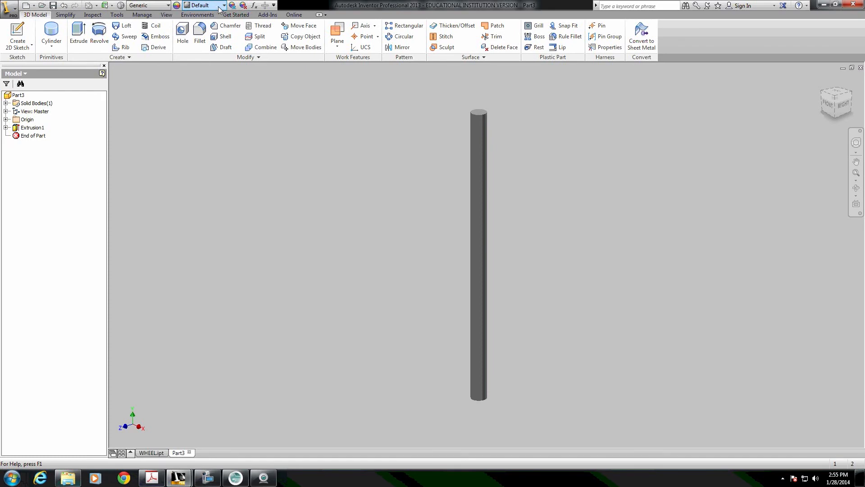
Apply the Aluminum appearance to the rod and save it as AXLE in IKEA Car
{"action": "left_click", "coordinate": [222, 5]}
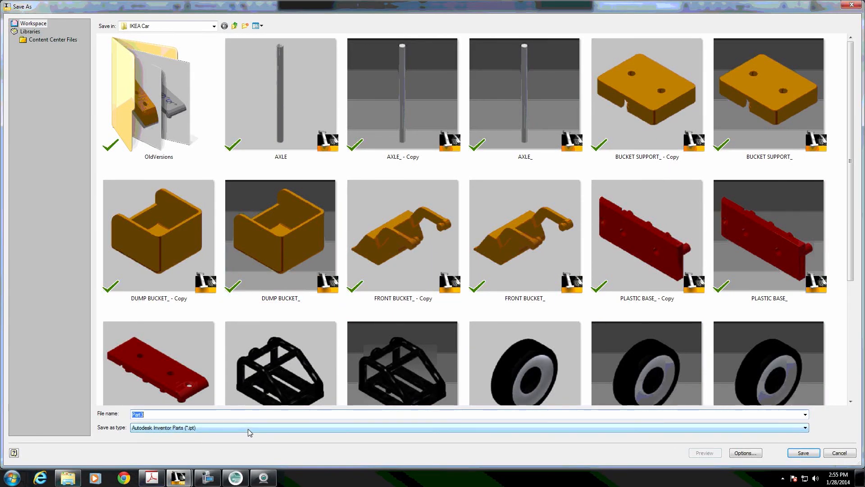
{"action": "left_click", "coordinate": [802, 453]}
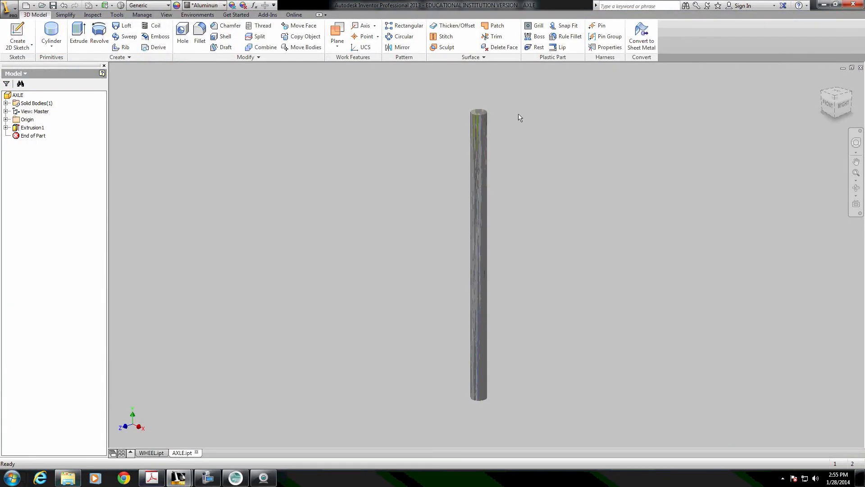
{"action": "left_click", "coordinate": [151, 452]}
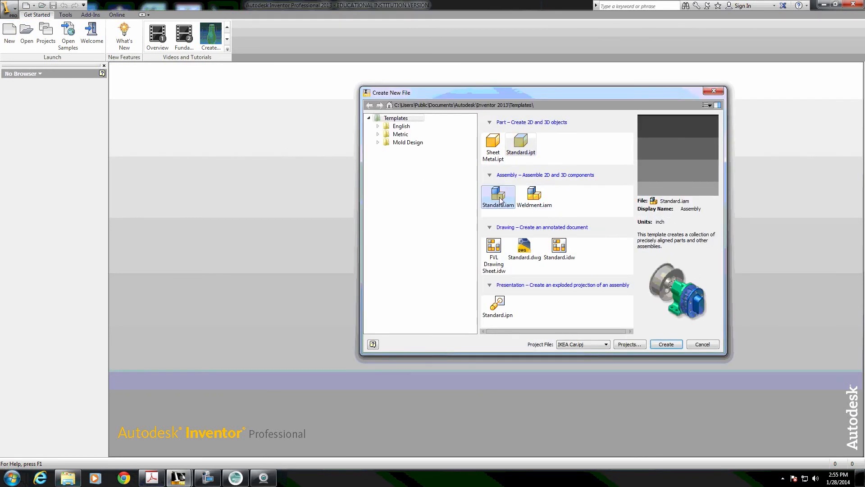
Place the AXLE part and two WHEEL instances into Assembly1
{"action": "left_click", "coordinate": [666, 344]}
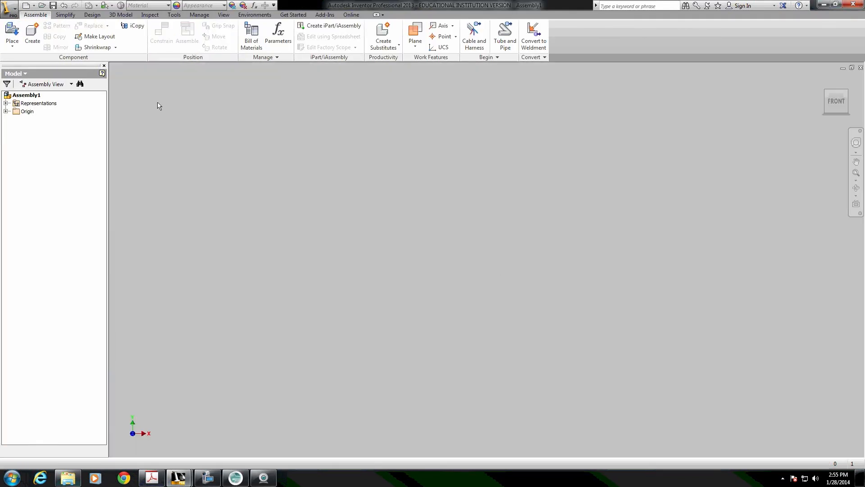
{"action": "left_click", "coordinate": [12, 35]}
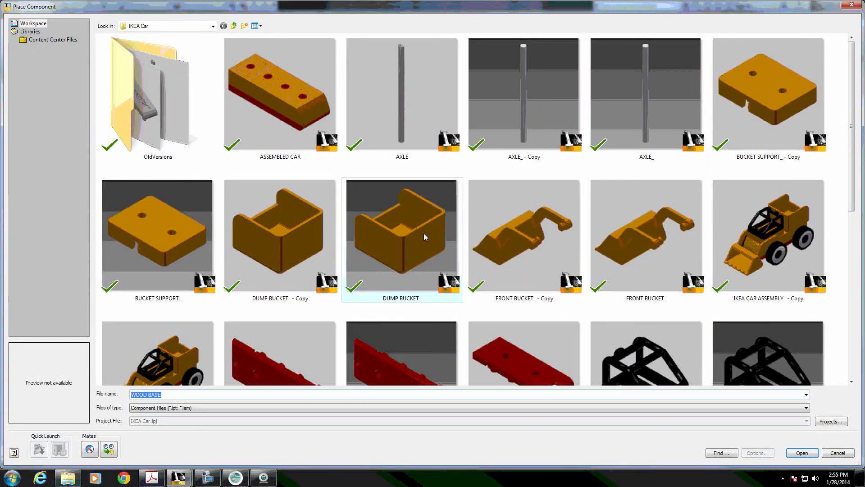
{"action": "left_click", "coordinate": [402, 94]}
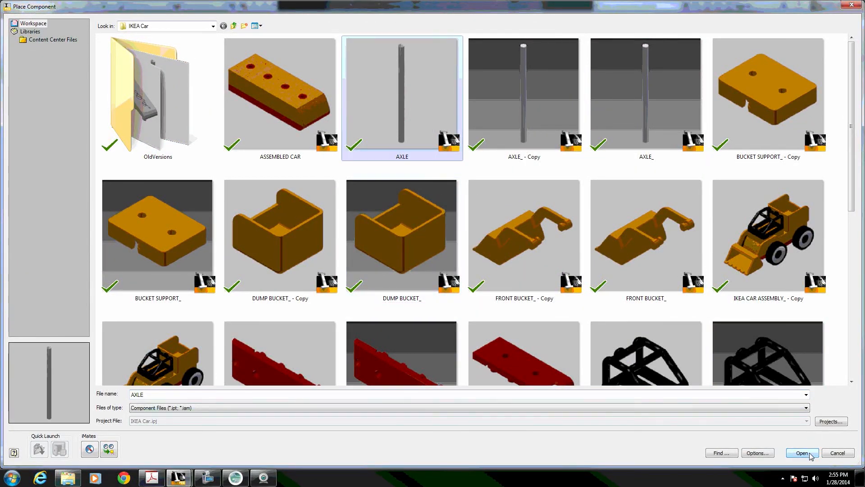
{"action": "left_click", "coordinate": [801, 452]}
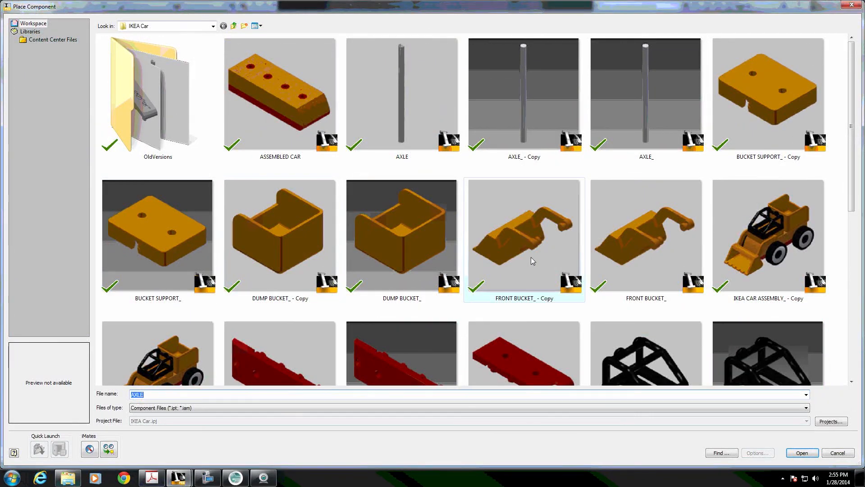
{"action": "scroll", "scroll_direction": "down", "scroll_amount": 3}
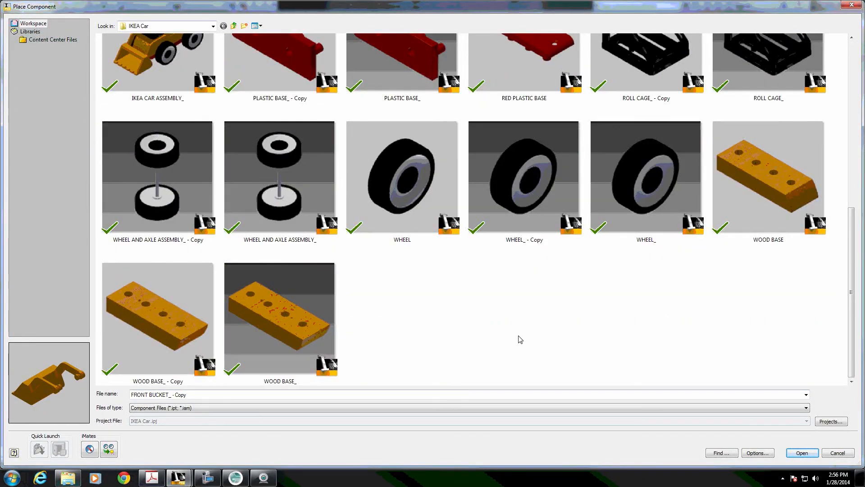
{"action": "left_click", "coordinate": [801, 452]}
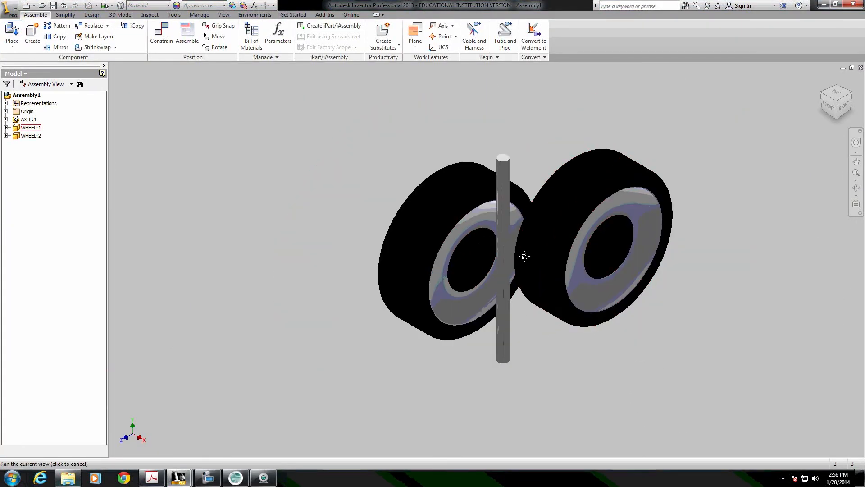
Constrain each wheel's bore onto an end of the axle
{"action": "left_click", "coordinate": [161, 33]}
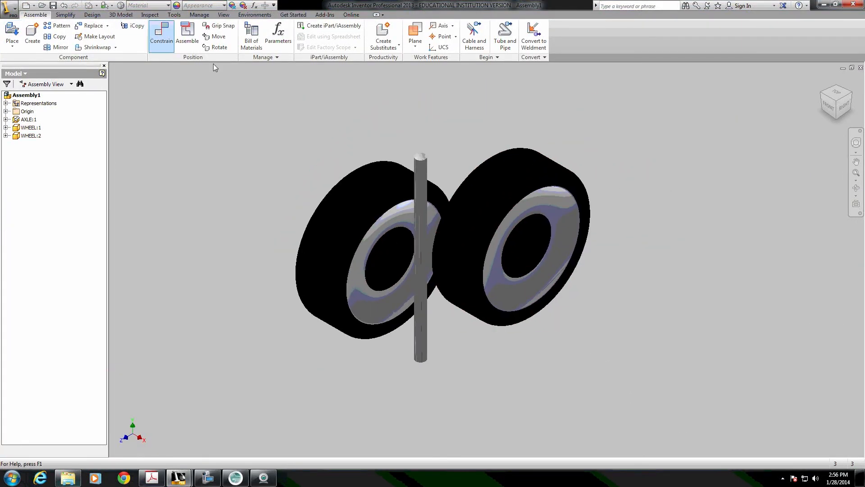
{"action": "left_click", "coordinate": [162, 35]}
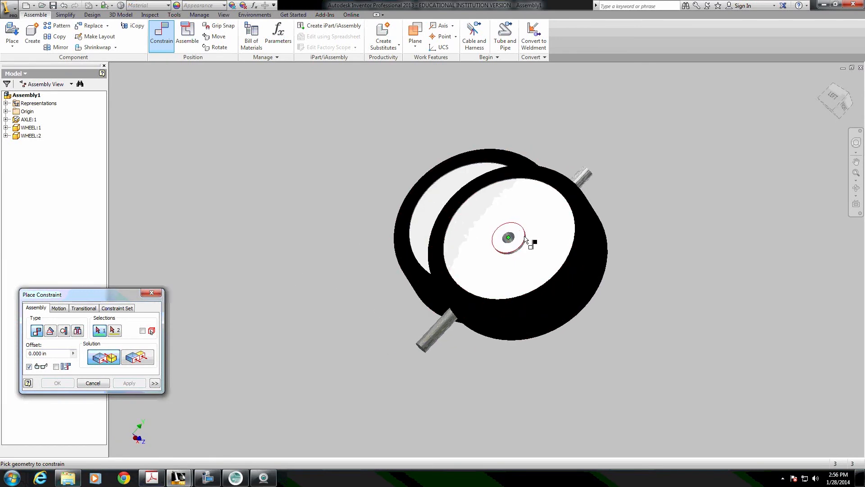
{"action": "left_click", "coordinate": [78, 330]}
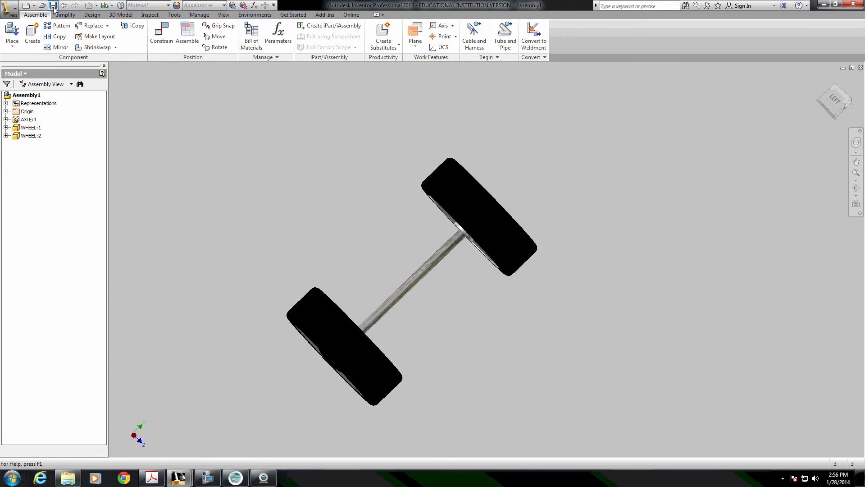
Save the wheel-and-axle assembly as 'WHEEL AXLE' in the IKEA Car folder
{"action": "left_click", "coordinate": [53, 5]}
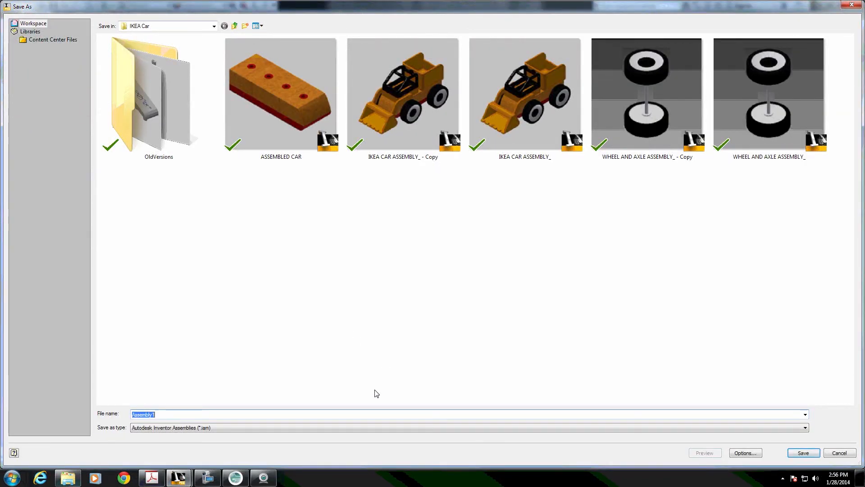
{"action": "type", "text": "WHEEL AXLE"}
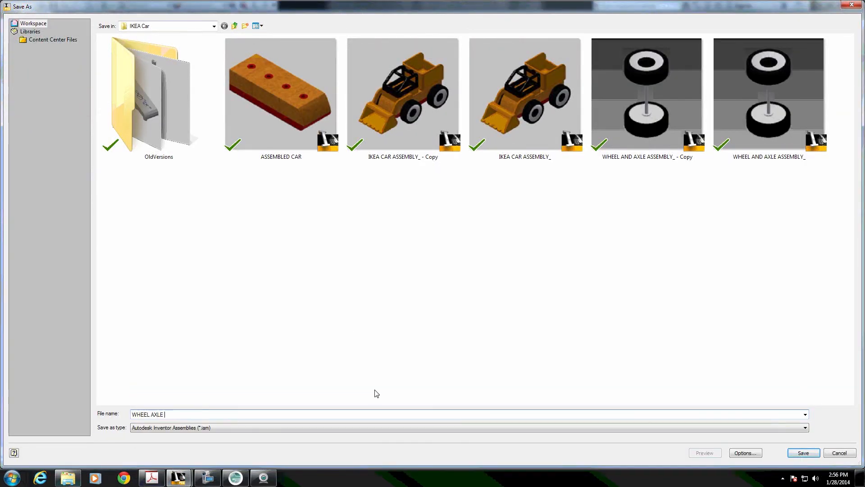
{"action": "left_click", "coordinate": [803, 452]}
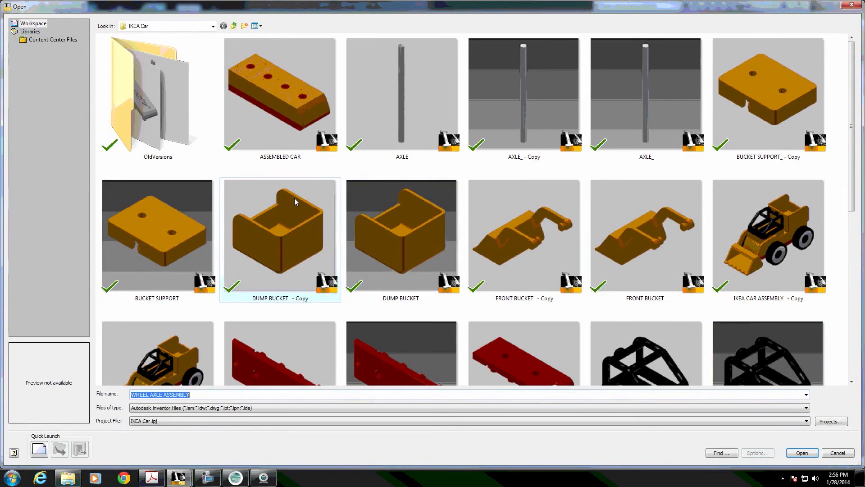
Open ASSEMBLED CAR and insert two WHEEL AXLE ASSEMBLY instances
{"action": "left_click", "coordinate": [801, 452]}
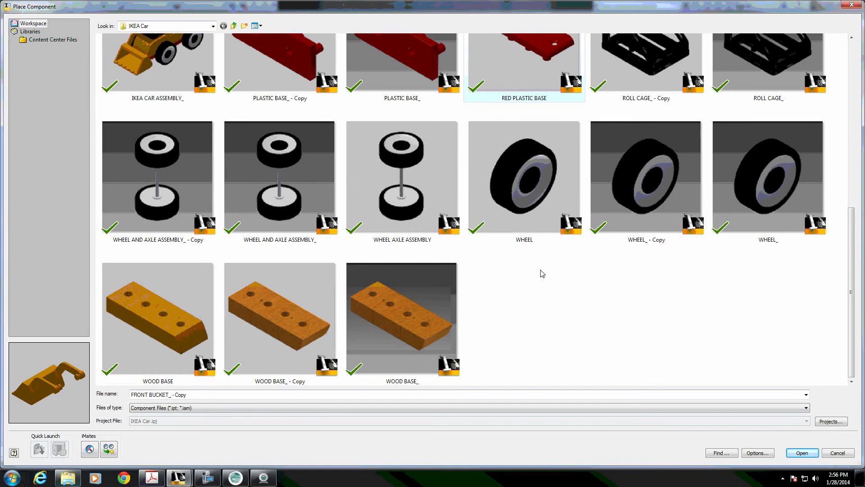
{"action": "left_click", "coordinate": [401, 177]}
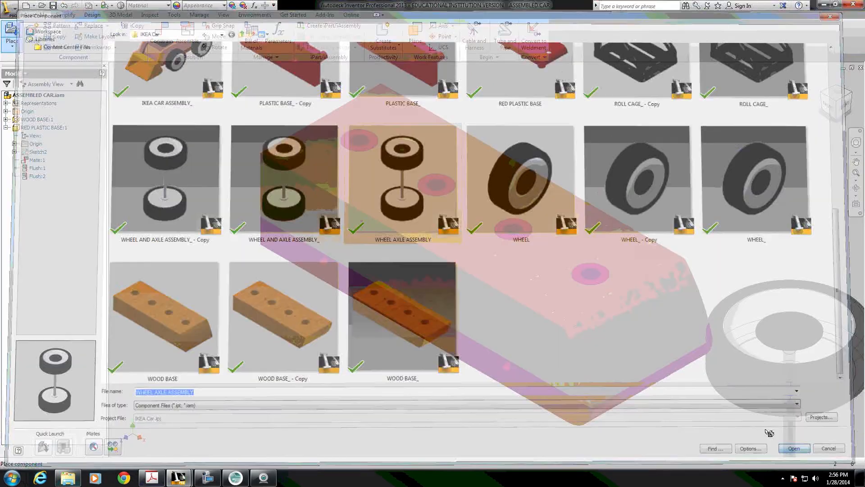
{"action": "left_click", "coordinate": [793, 448]}
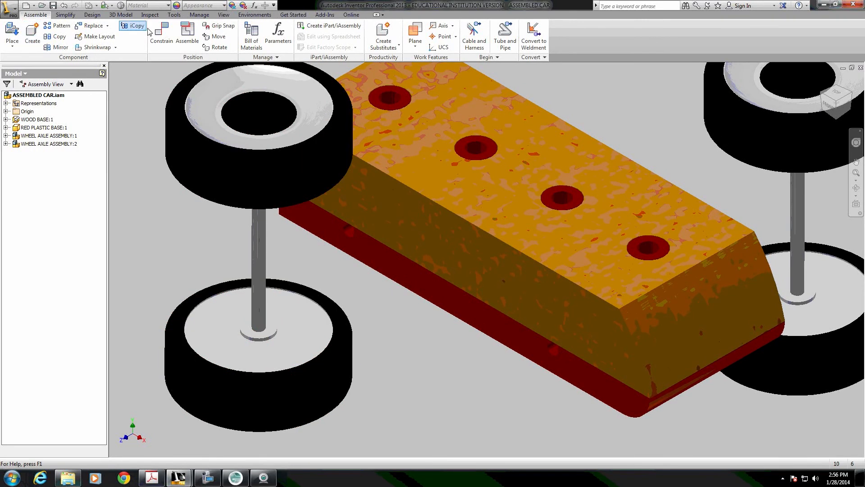
Start an Insert constraint between the wheel axle edge and the base hole
{"action": "left_click", "coordinate": [161, 32]}
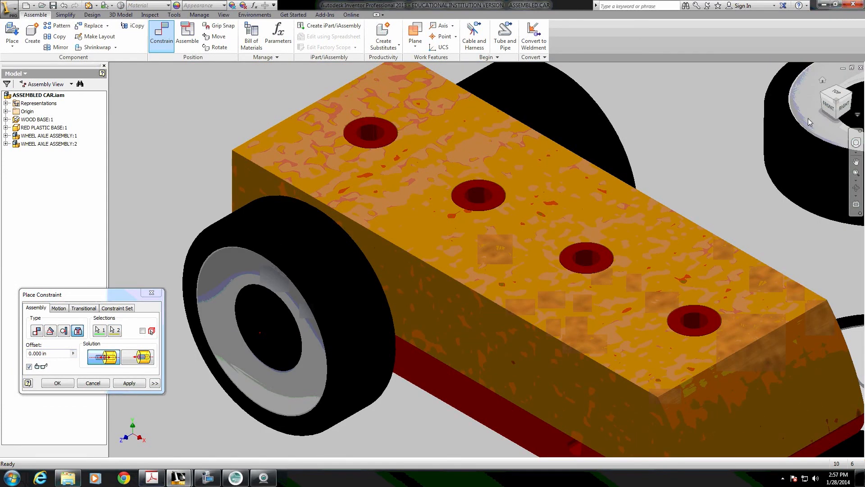
{"action": "left_click", "coordinate": [835, 102]}
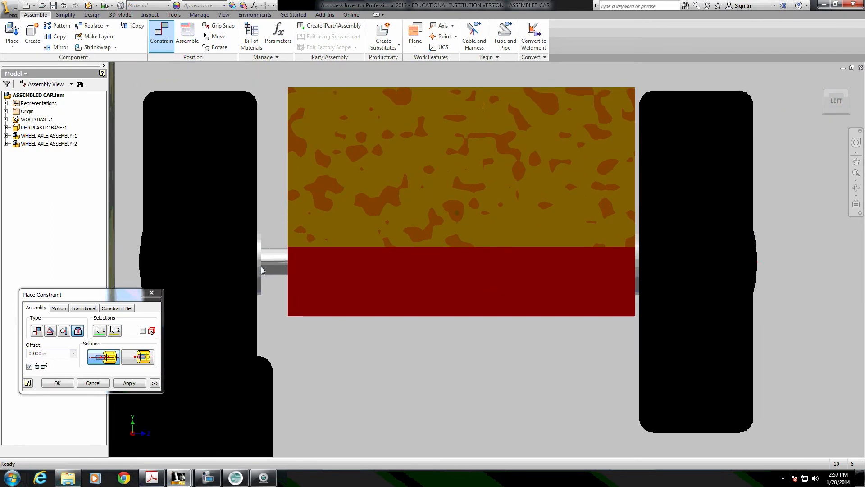
{"action": "mouse_move", "coordinate": [492, 269]}
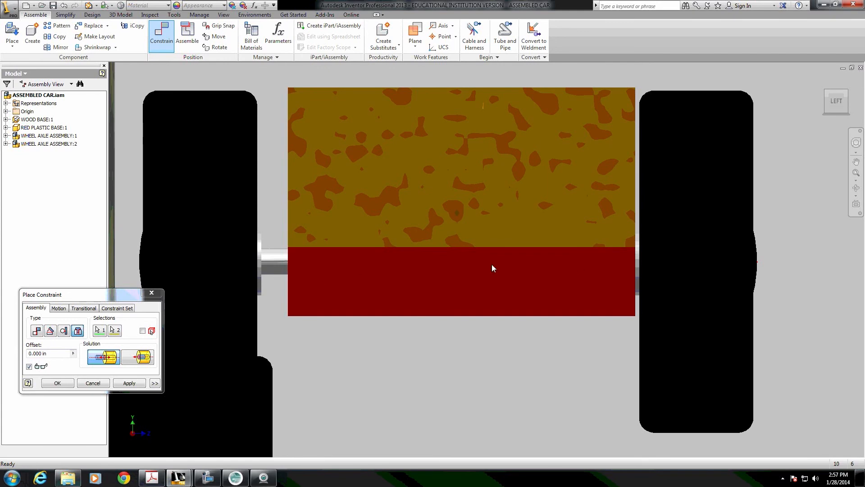
{"action": "mouse_move", "coordinate": [655, 275]}
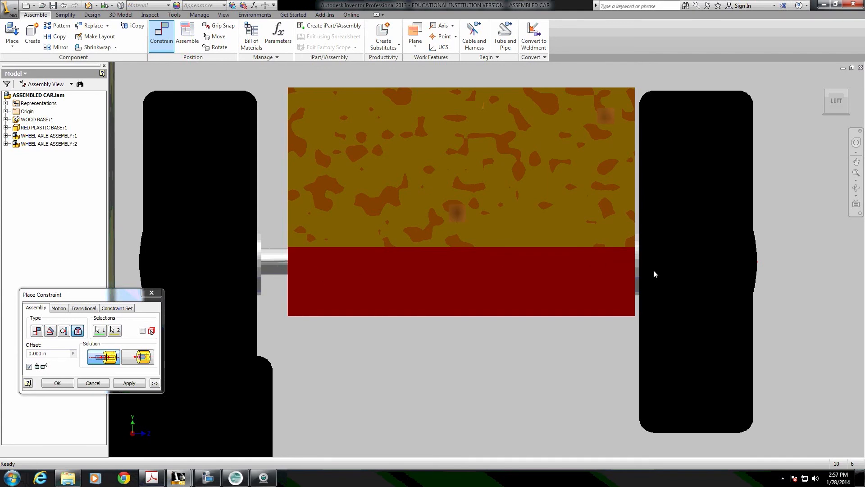
{"action": "mouse_move", "coordinate": [554, 291]}
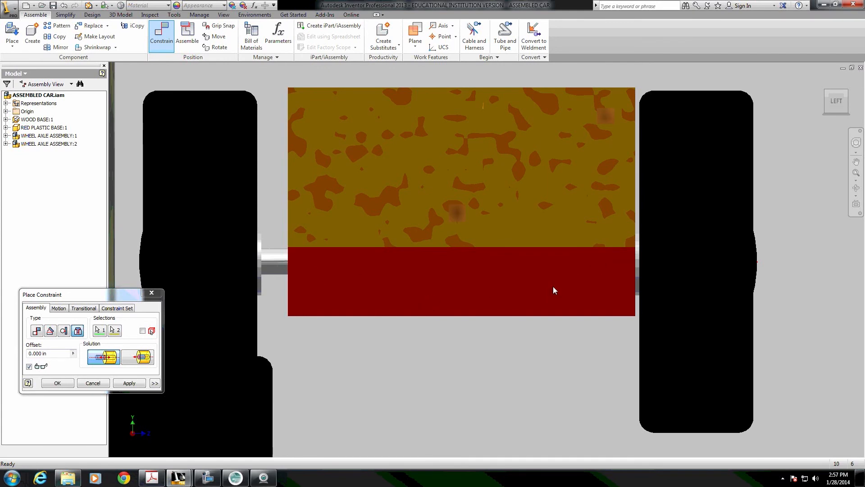
{"action": "mouse_move", "coordinate": [294, 287]}
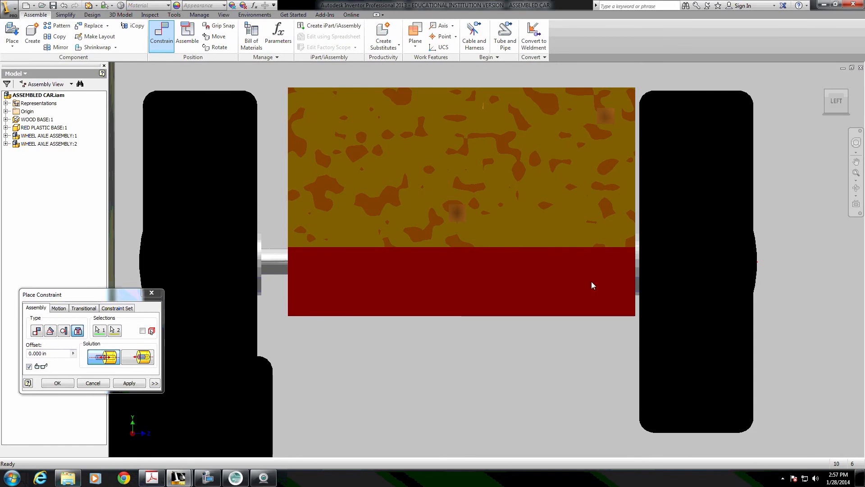
{"action": "mouse_move", "coordinate": [488, 280]}
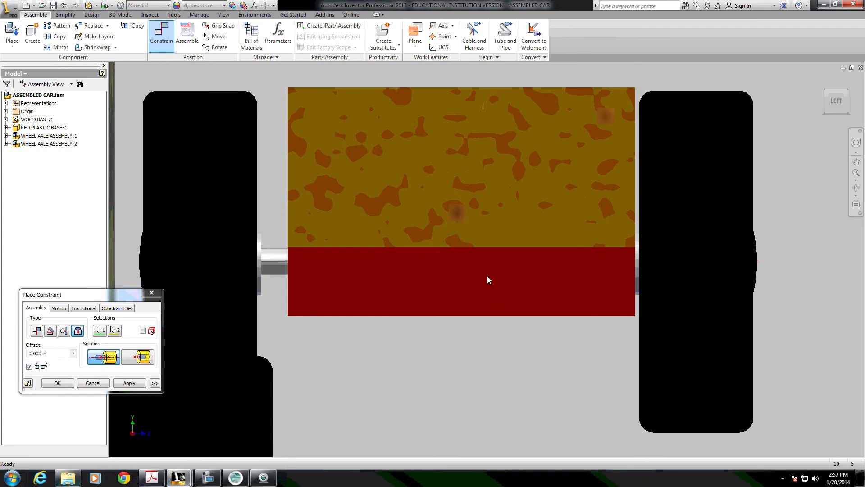
{"action": "mouse_move", "coordinate": [624, 273]}
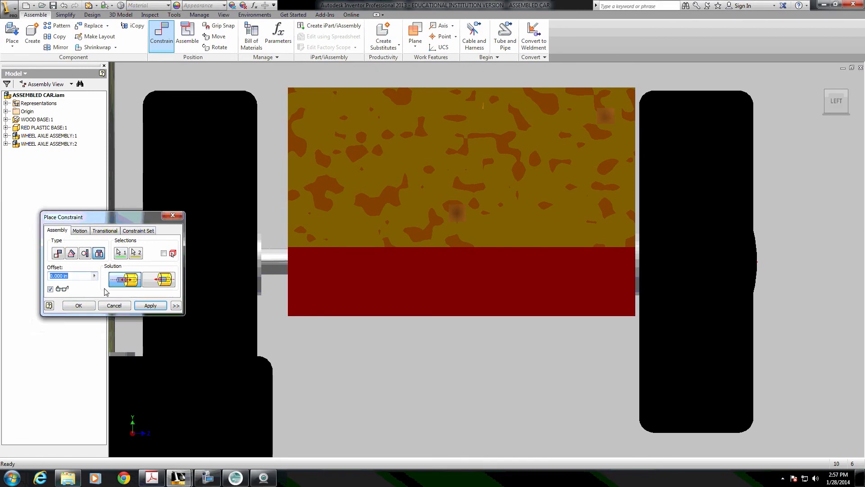
Enter an offset of (1.685-1.565)/2 to center the first axle
{"action": "type", "text": "1."}
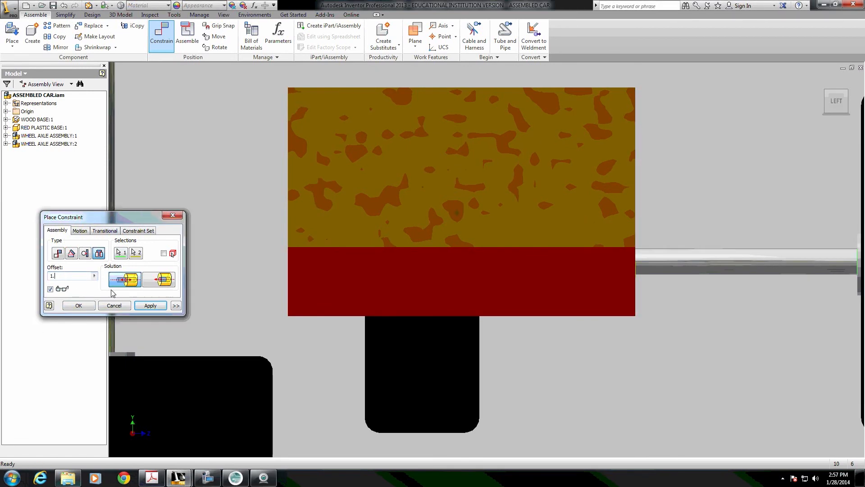
{"action": "type", "text": "1.685-1.565)/2"}
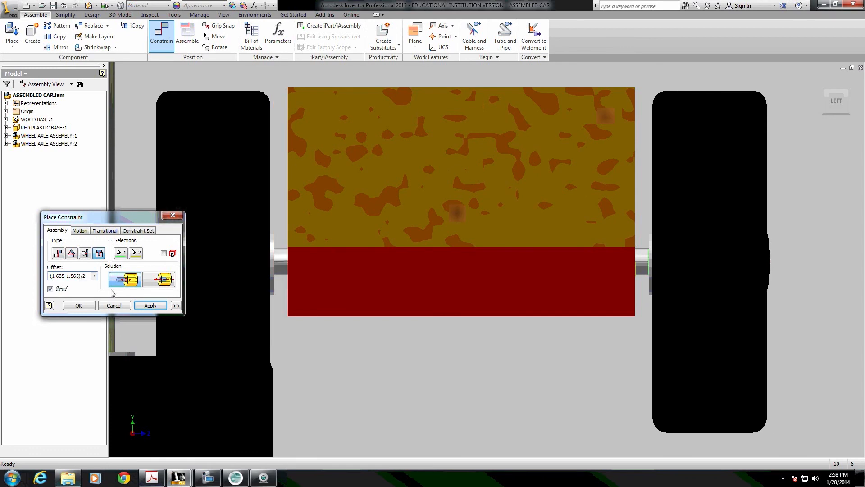
{"action": "mouse_move", "coordinate": [607, 274]}
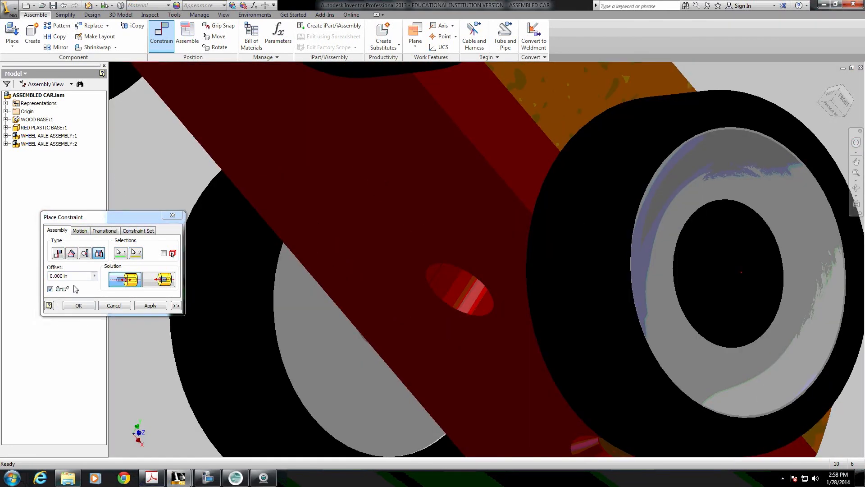
Enter the (1.685-1.565)/2 offset for the second axle's Insert constraint
{"action": "type", "text": "(1.685-1.565)/2"}
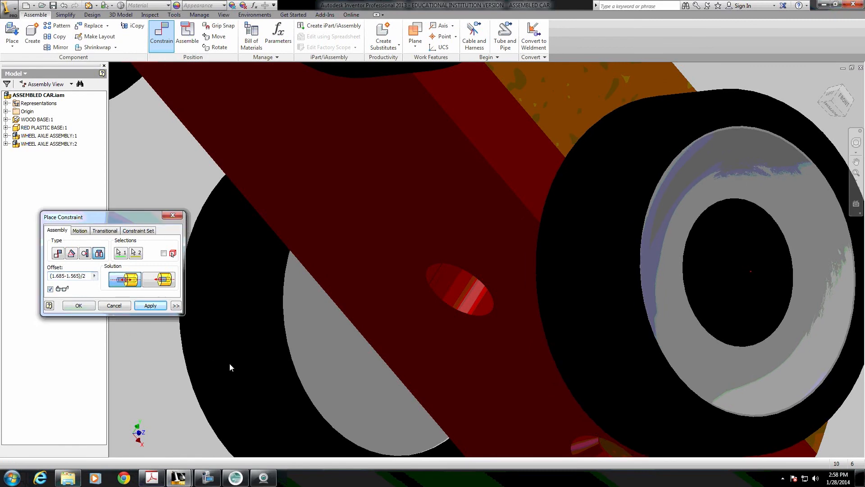